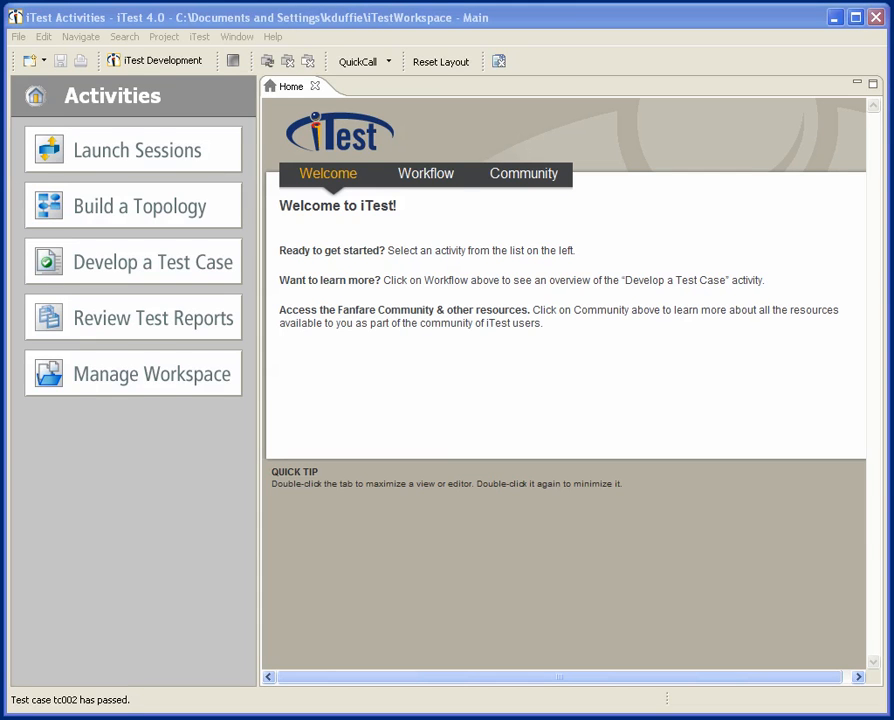
{"action": "mouse_move", "coordinate": [320, 245]}
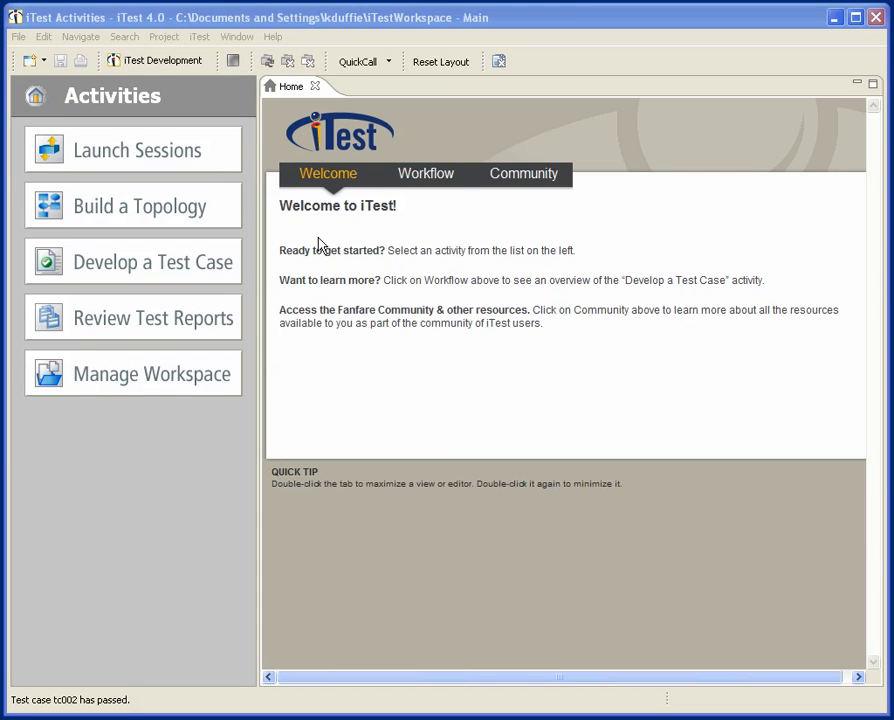
{"action": "mouse_move", "coordinate": [125, 217]}
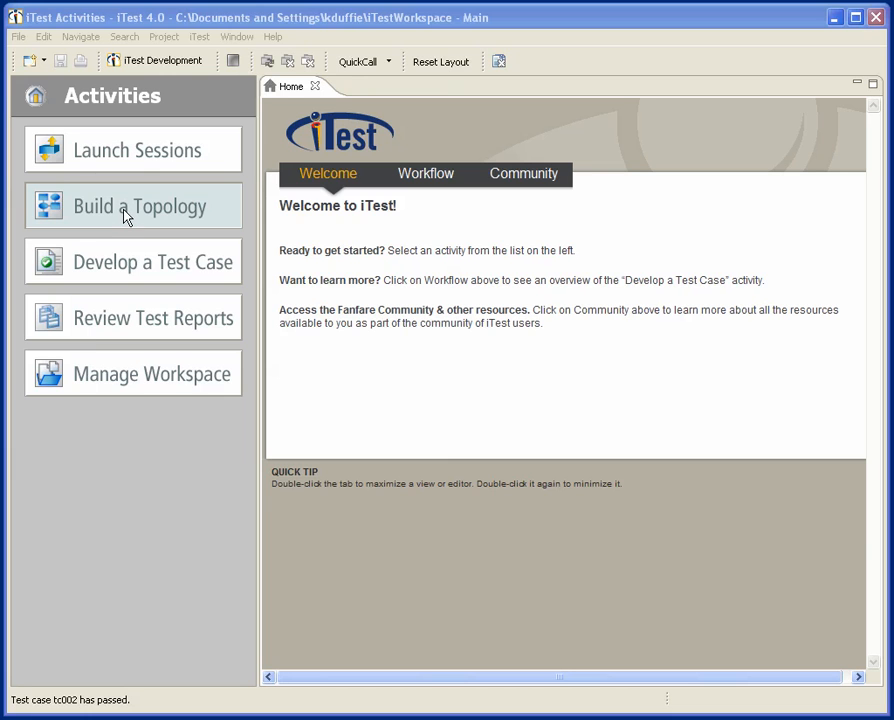
Create an empty topology file named 'demo' under my_project/topologies.
{"action": "left_click", "coordinate": [139, 206]}
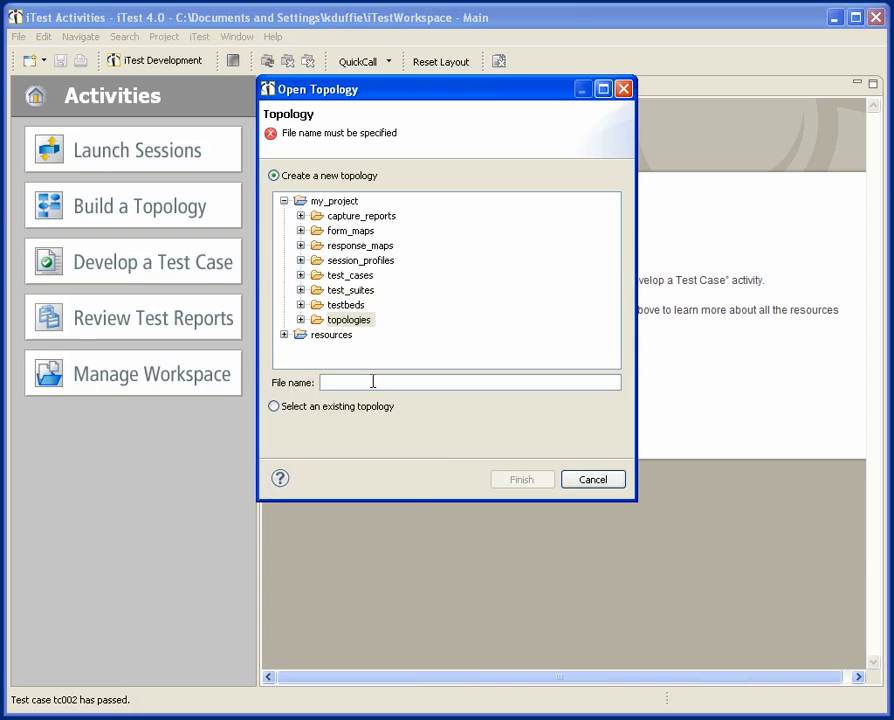
{"action": "type", "text": "demo"}
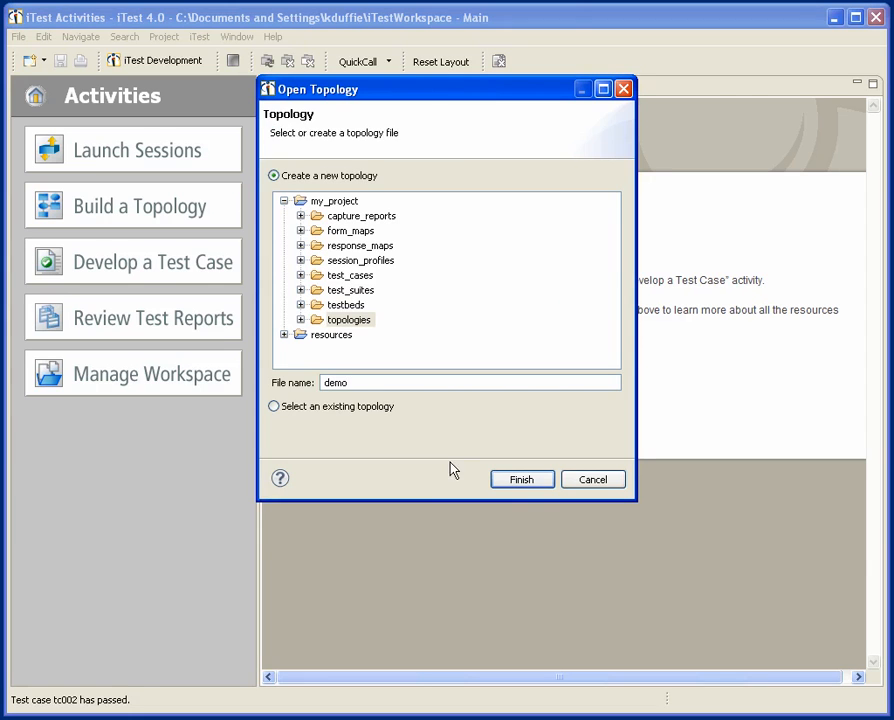
{"action": "left_click", "coordinate": [522, 479]}
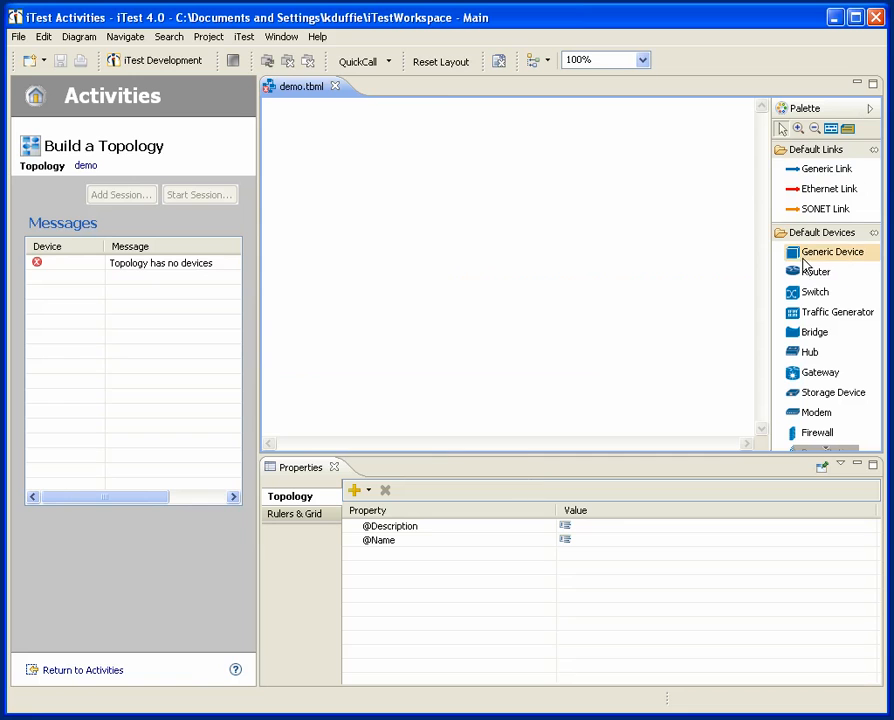
Place routers router_1 and router_2 on the canvas, joined by a link.
{"action": "left_click", "coordinate": [435, 270]}
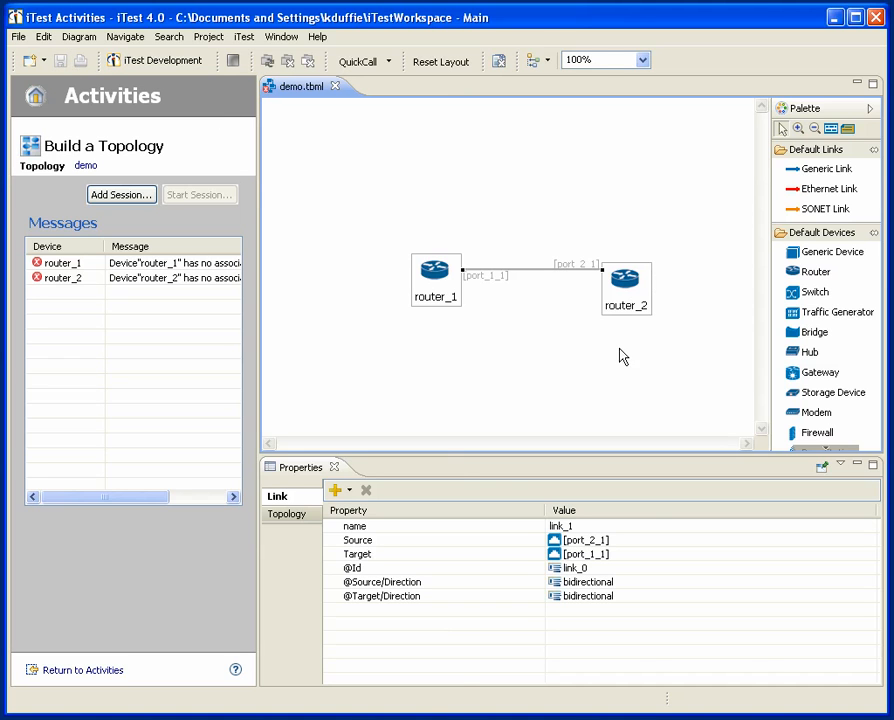
{"action": "right_click", "coordinate": [625, 278]}
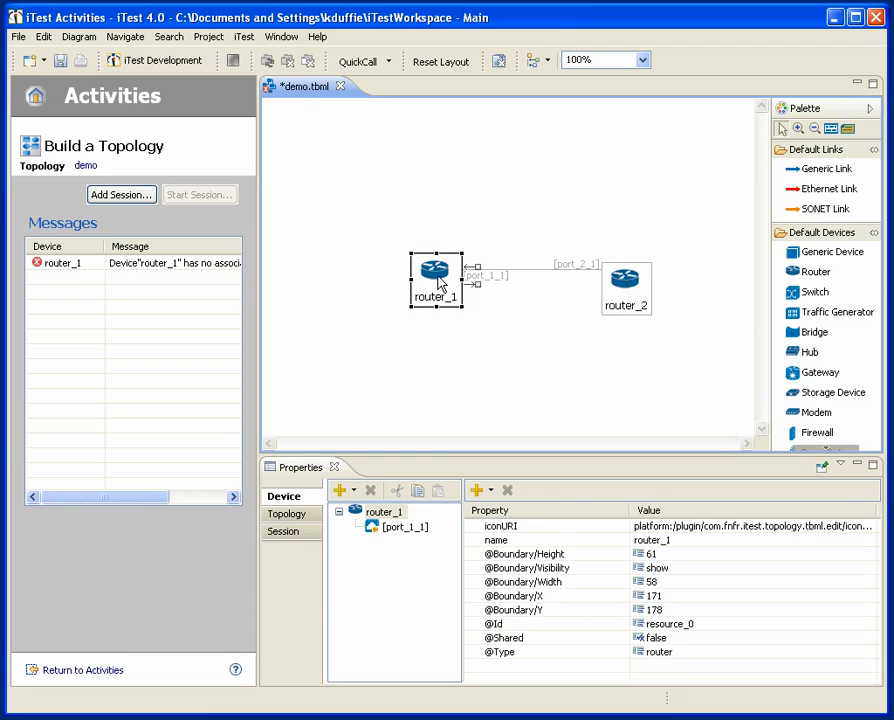
{"action": "mouse_move", "coordinate": [150, 262]}
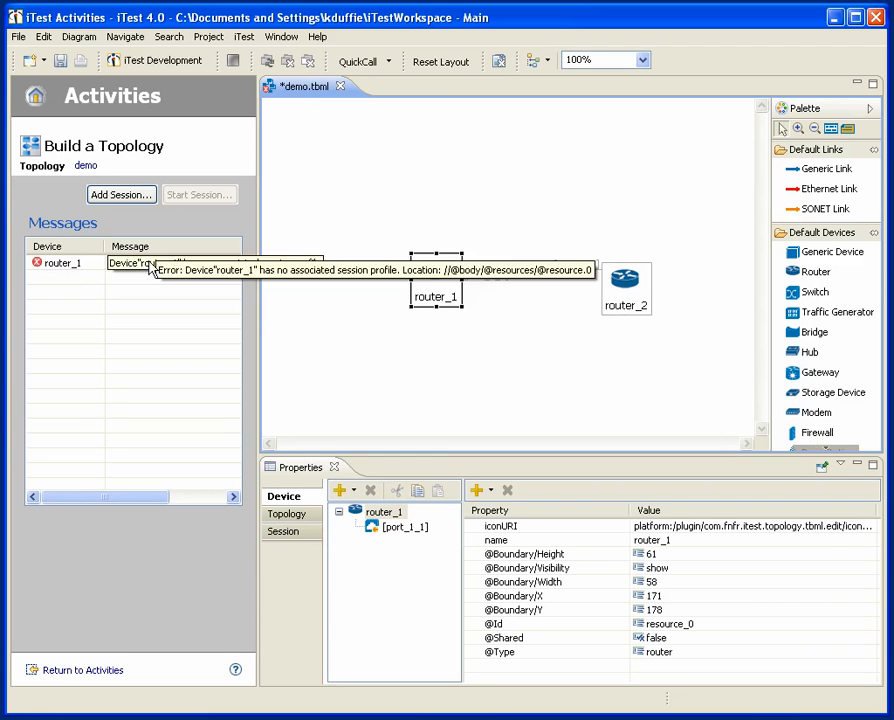
Add a telnet session profile to router_1 at 10.155.2.5, port 23.
{"action": "right_click", "coordinate": [435, 271]}
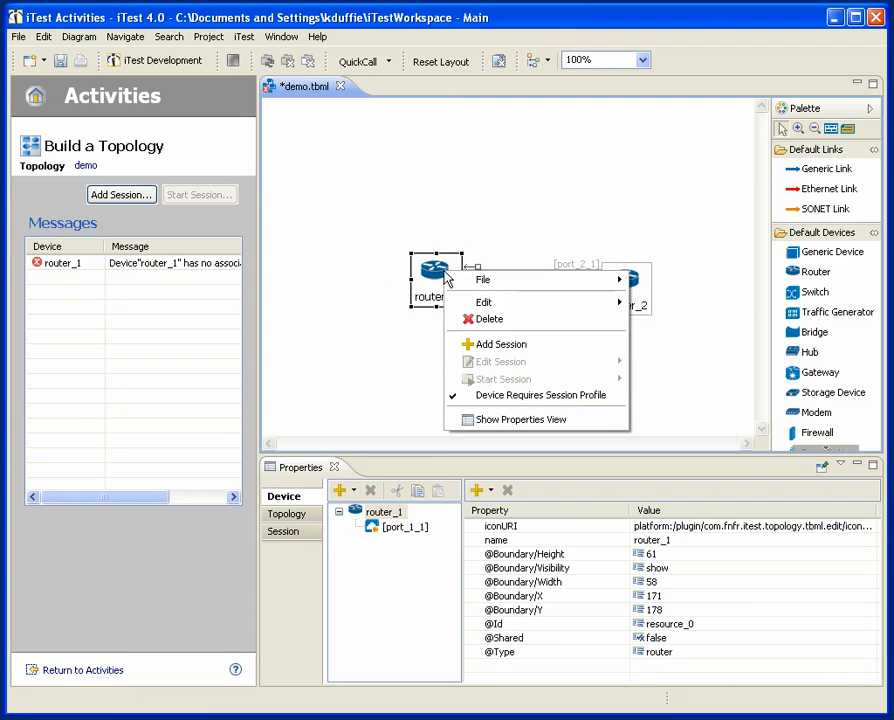
{"action": "left_click", "coordinate": [502, 344]}
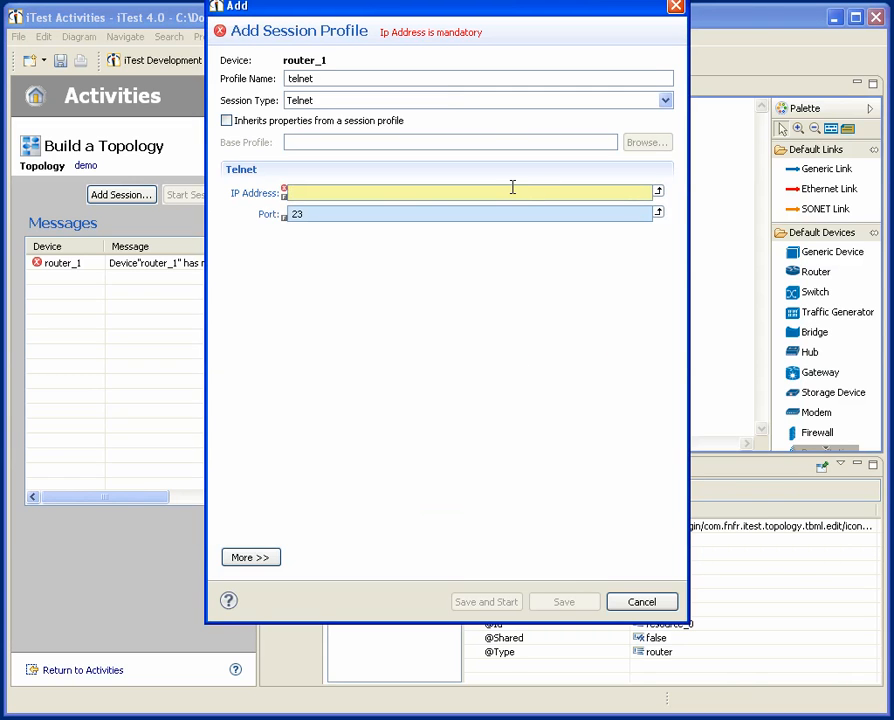
{"action": "type", "text": "1"}
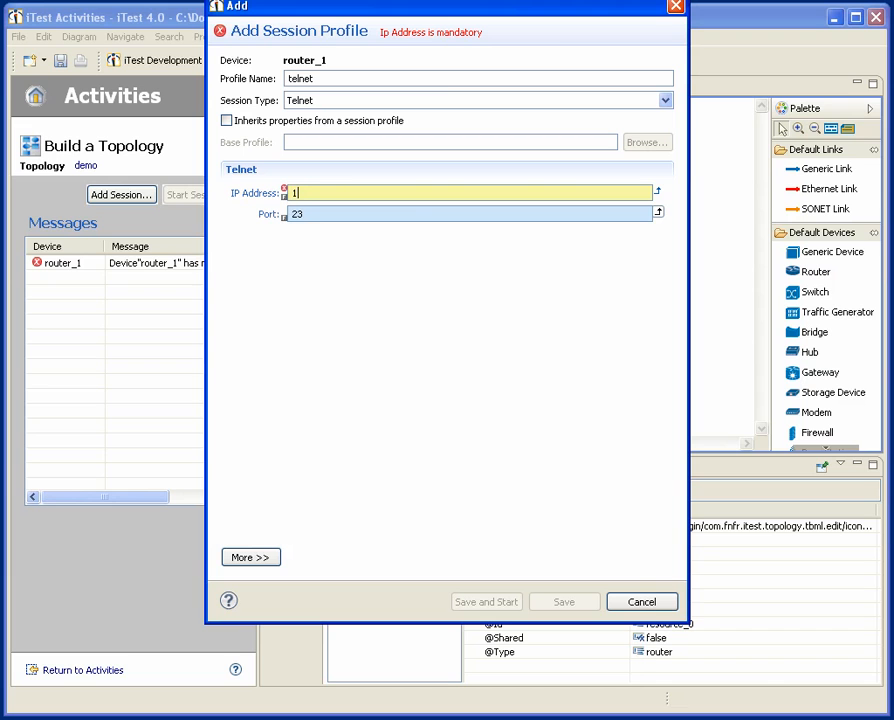
{"action": "type", "text": "10.155.2.5"}
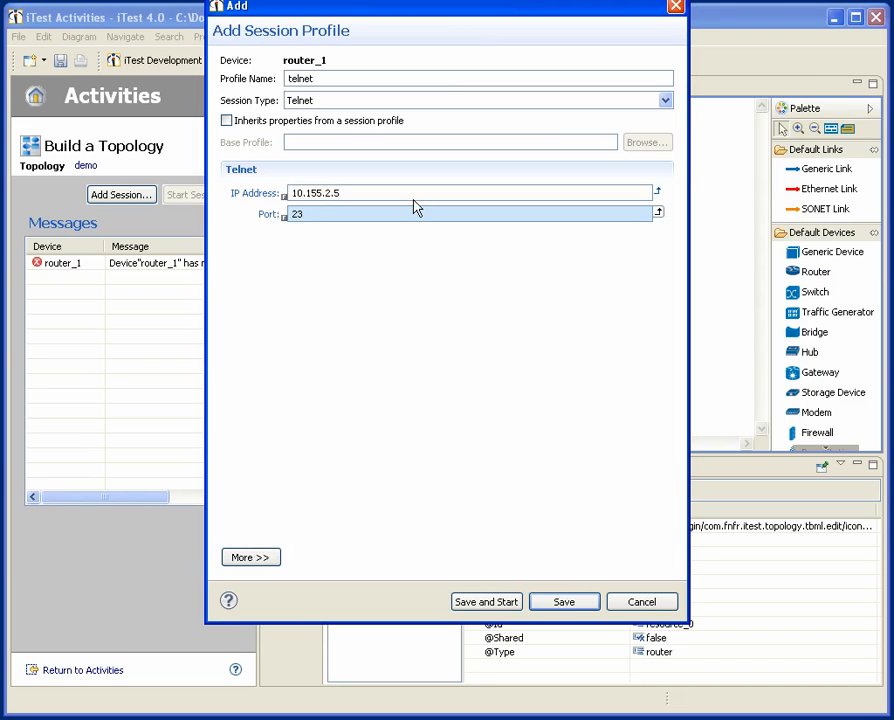
{"action": "left_click", "coordinate": [563, 601]}
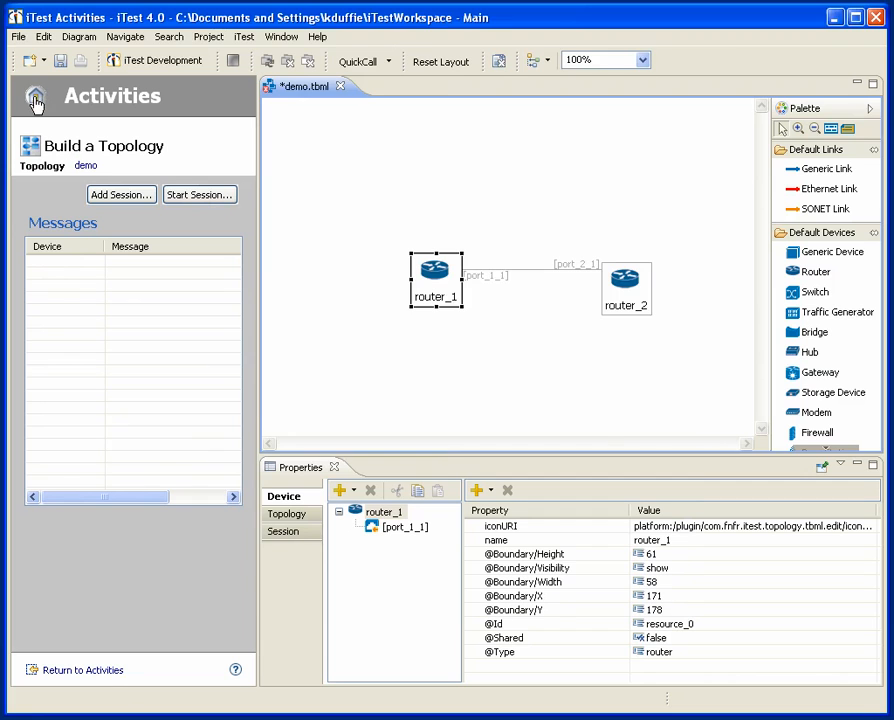
Create test case 'tc001' associated with demo.tbml.
{"action": "left_click", "coordinate": [35, 96]}
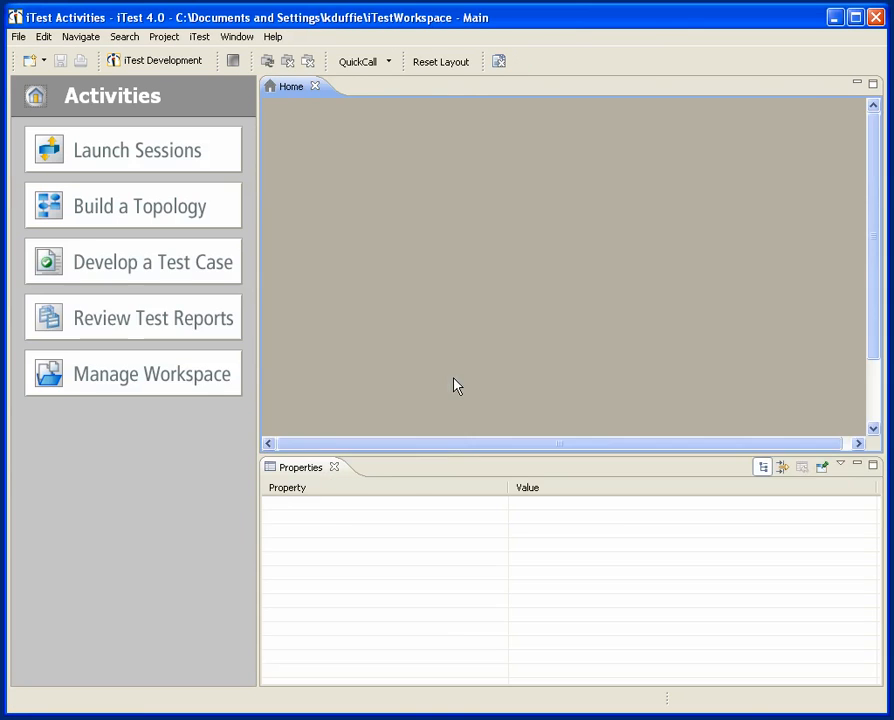
{"action": "left_click", "coordinate": [153, 261]}
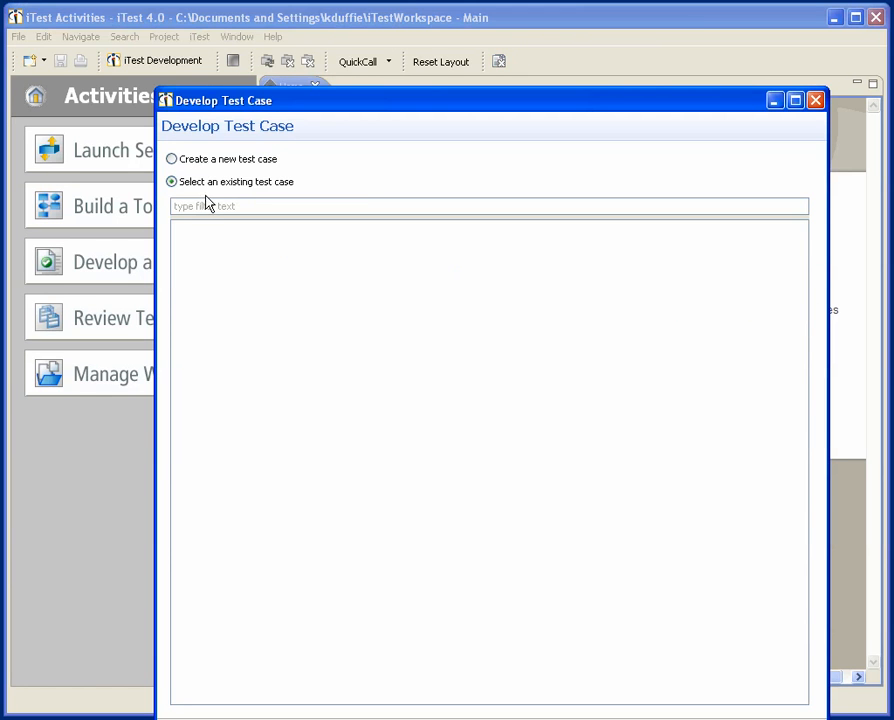
{"action": "left_click", "coordinate": [171, 159]}
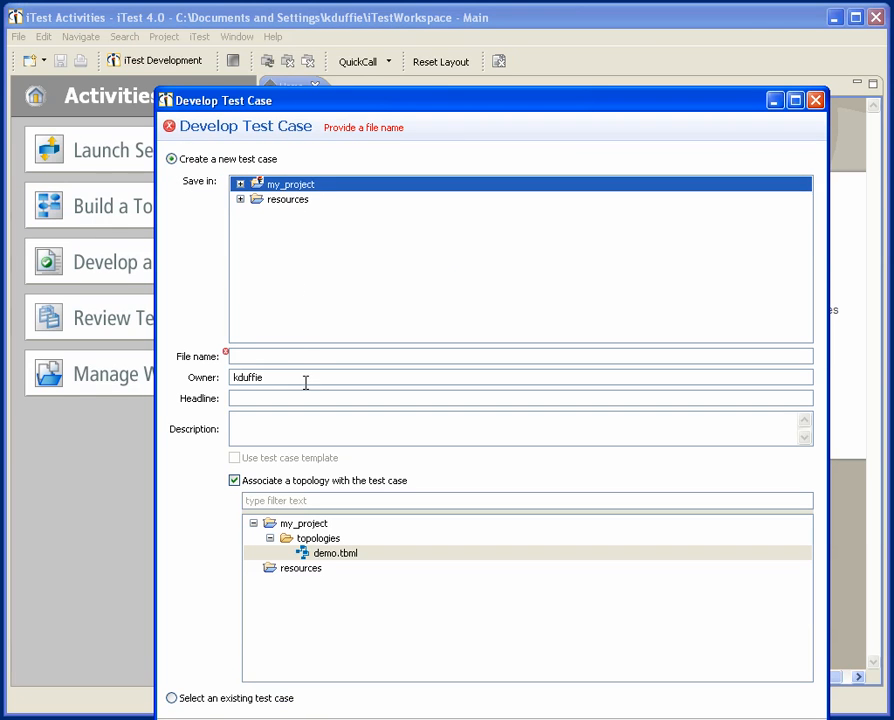
{"action": "type", "text": "tc"}
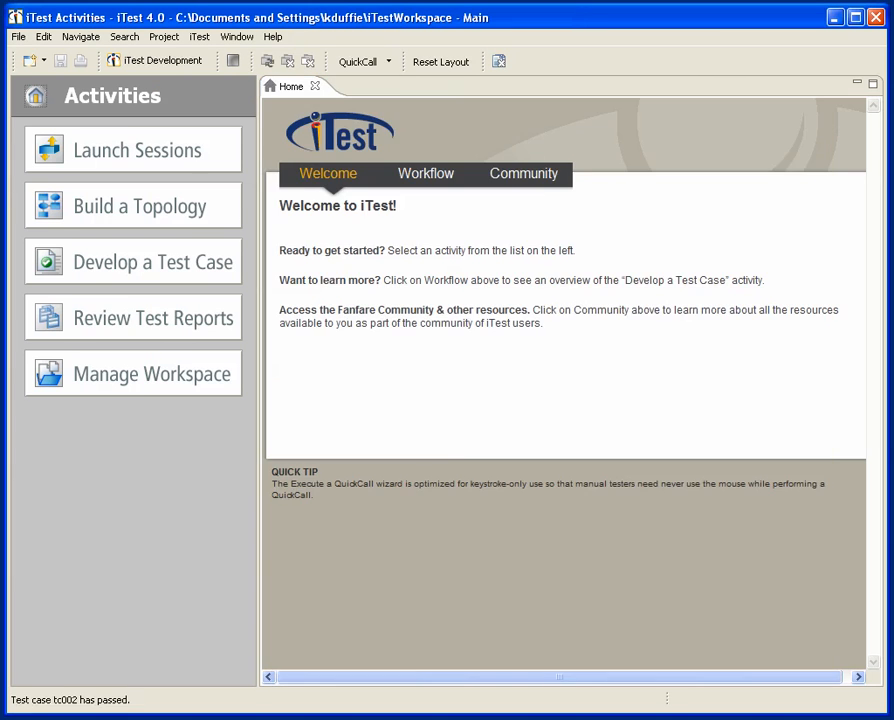
{"action": "left_click", "coordinate": [153, 261]}
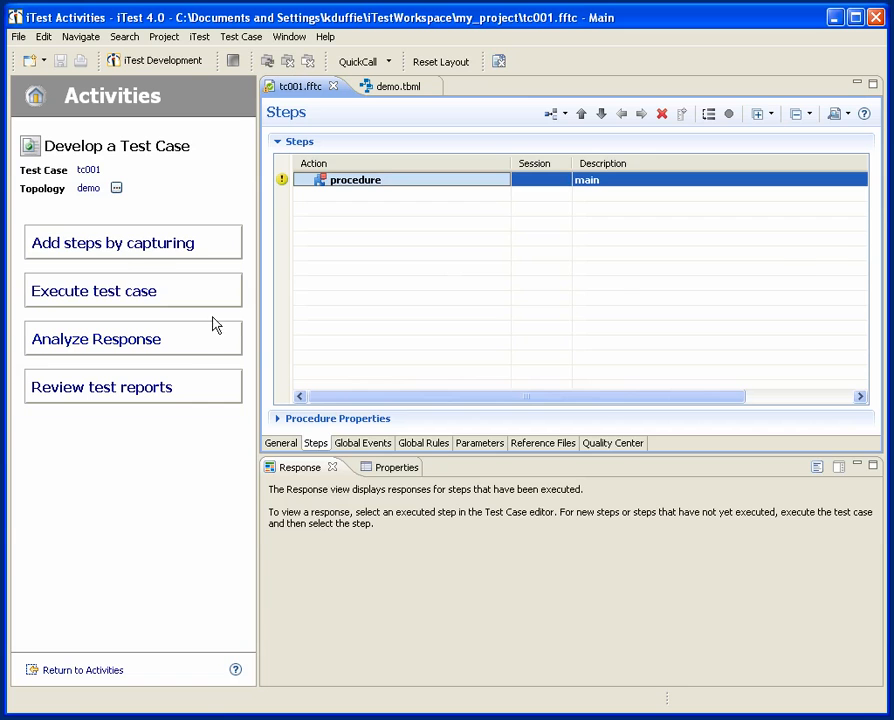
Capture a router_1 telnet session running enable, show version, show interfaces counters, and exit.
{"action": "left_click", "coordinate": [112, 242]}
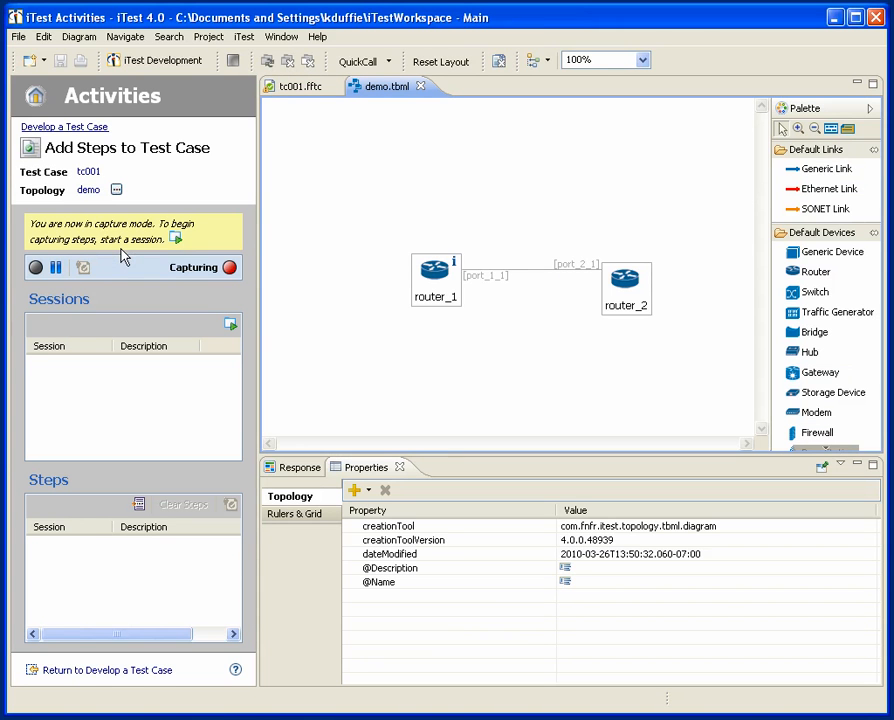
{"action": "right_click", "coordinate": [435, 270]}
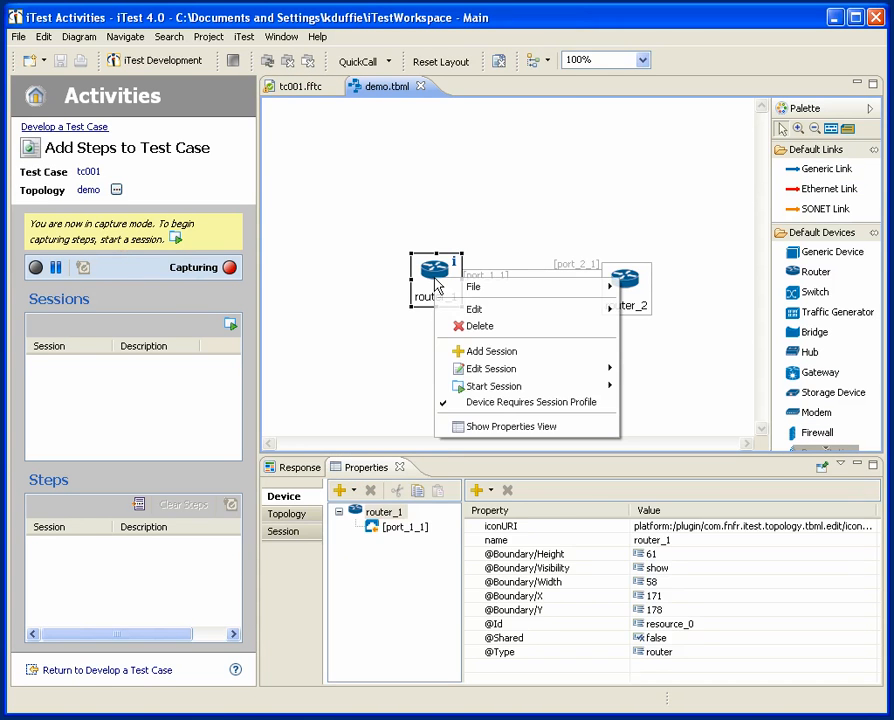
{"action": "mouse_move", "coordinate": [496, 386]}
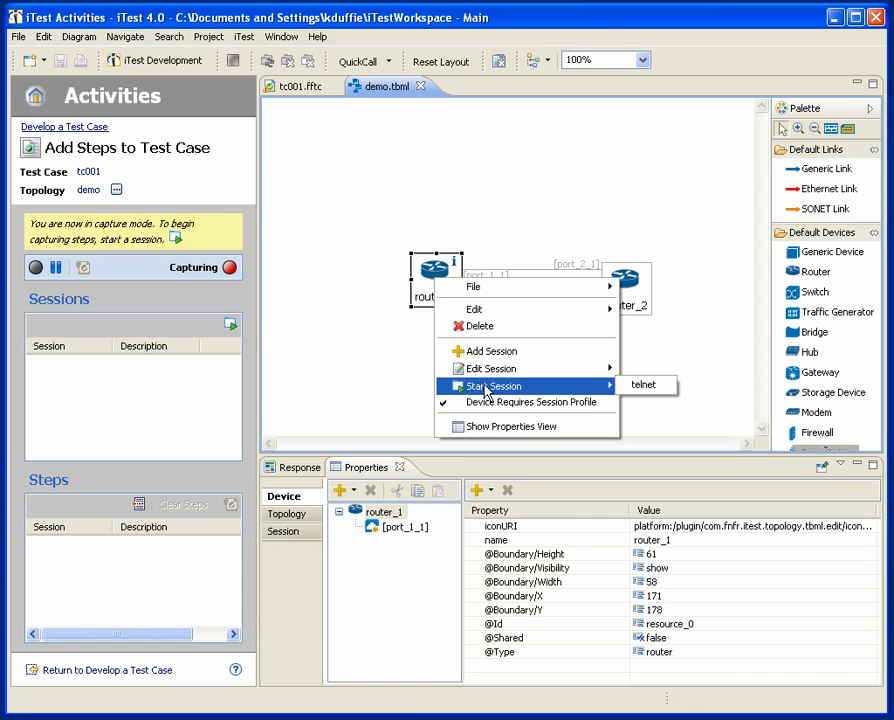
{"action": "left_click", "coordinate": [643, 384]}
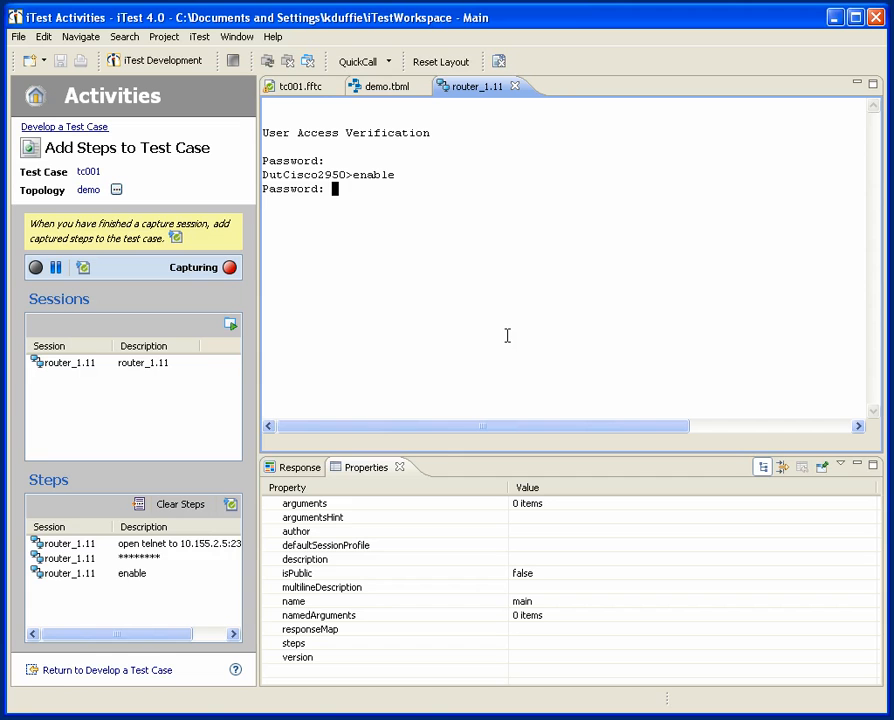
{"action": "type", "text": "show"}
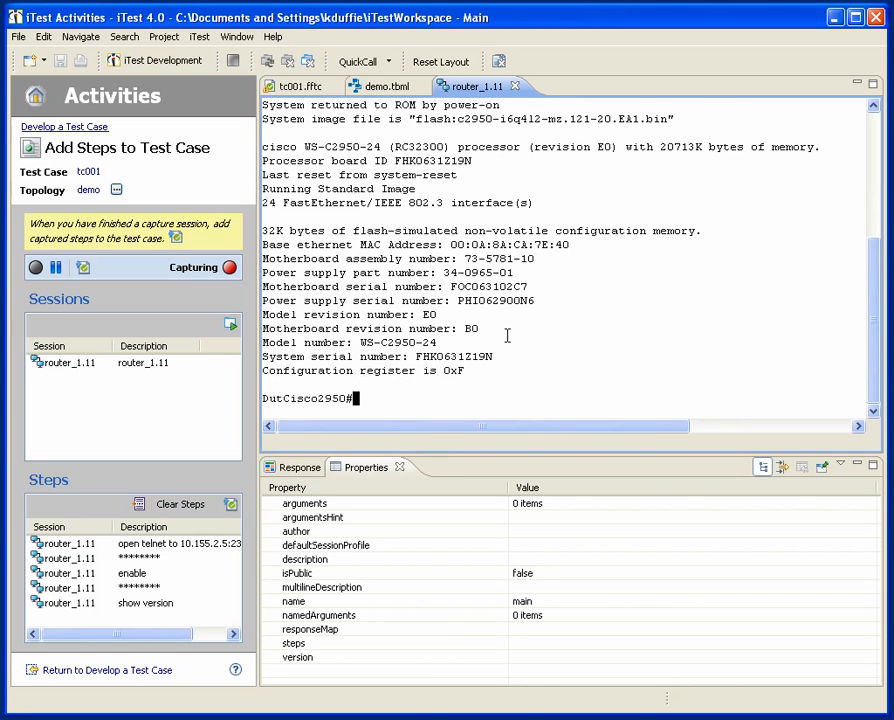
{"action": "type", "text": "show int"}
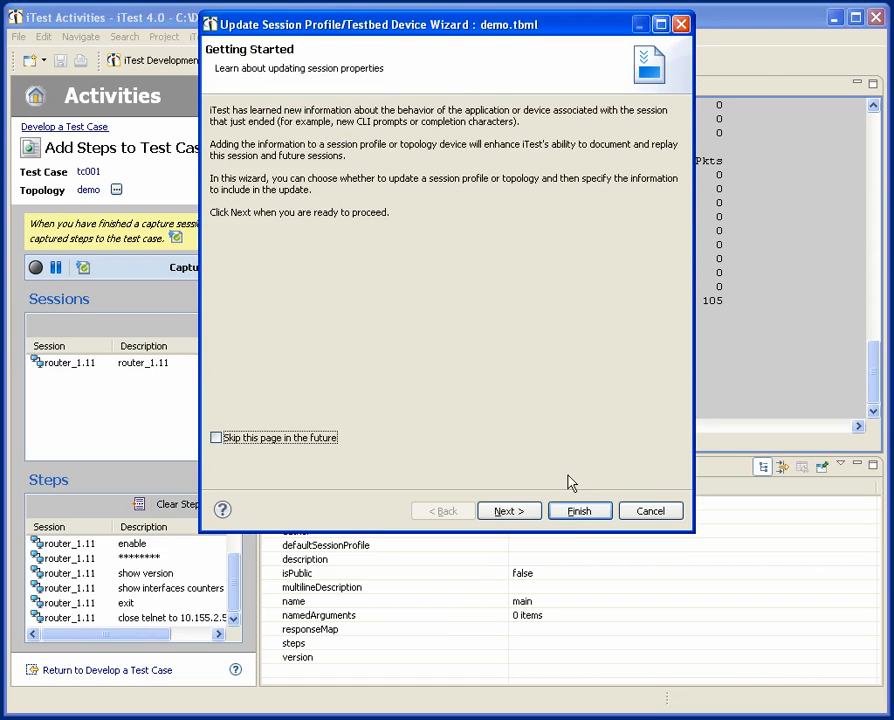
Skip the session profile update and insert the captured steps into tc001's main procedure.
{"action": "left_click", "coordinate": [579, 511]}
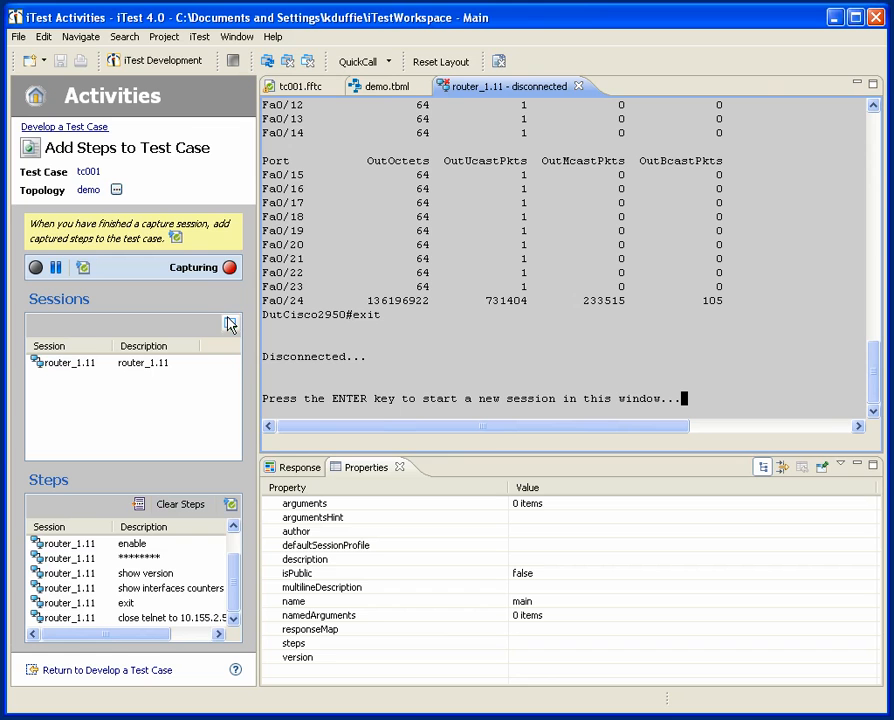
{"action": "mouse_move", "coordinate": [83, 267]}
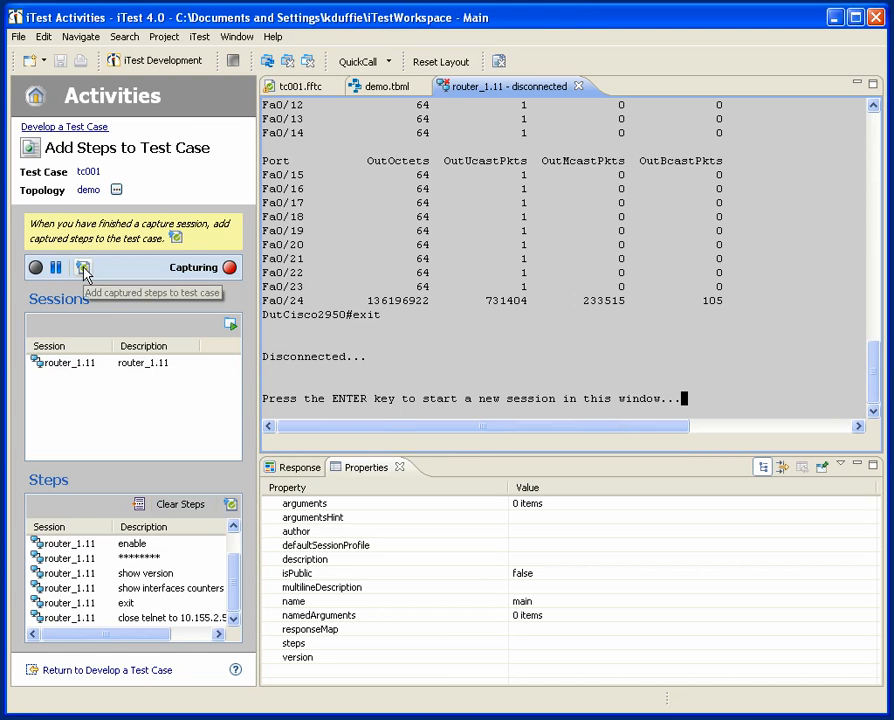
{"action": "left_click", "coordinate": [83, 267]}
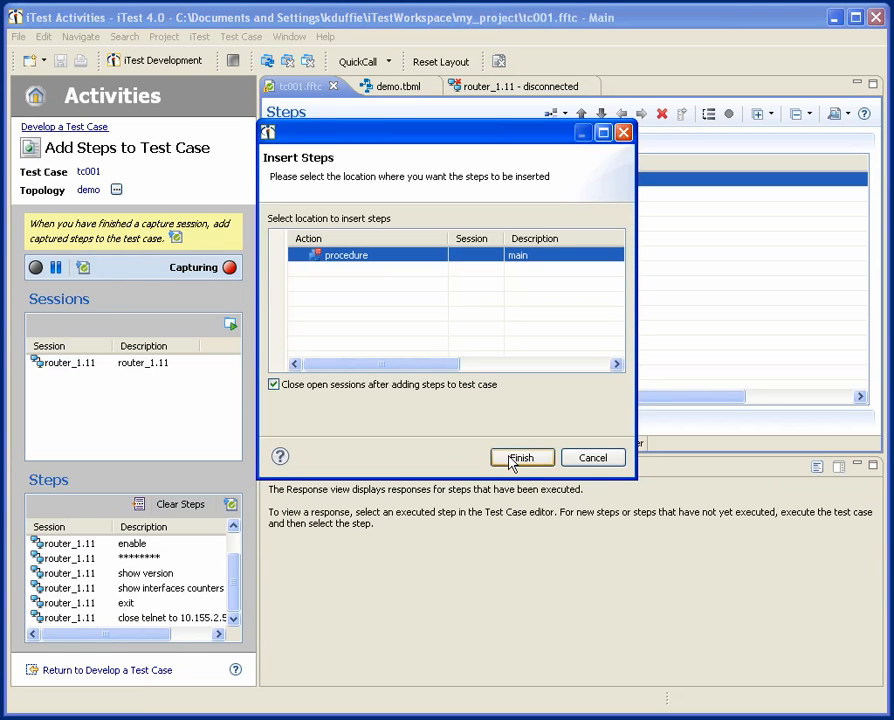
{"action": "left_click", "coordinate": [521, 457]}
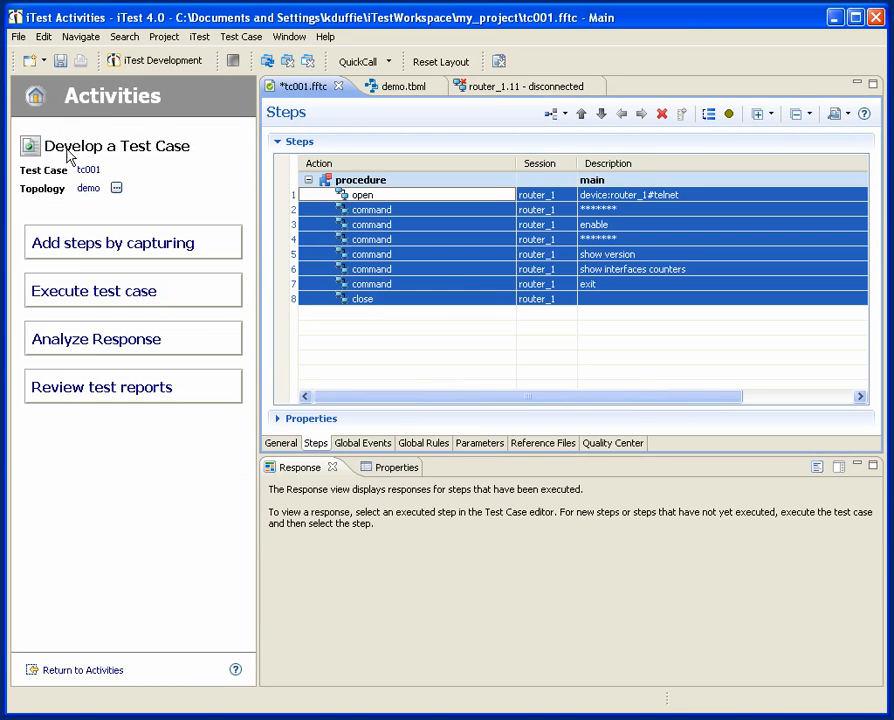
Add an analysis rule on show version comparing the extracted model number WS-C2950-24.
{"action": "left_click", "coordinate": [96, 338]}
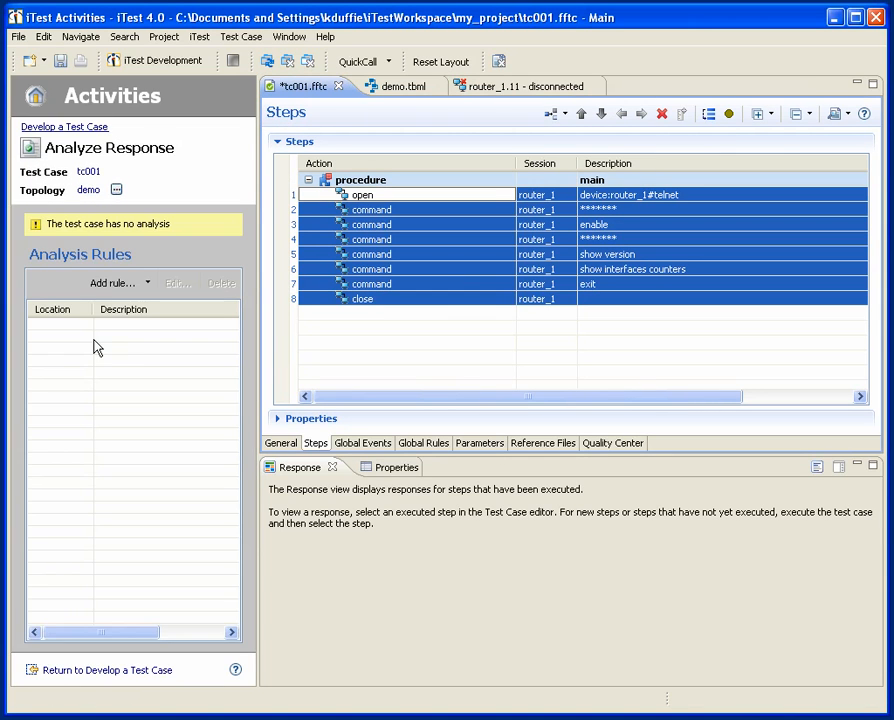
{"action": "left_click", "coordinate": [362, 194]}
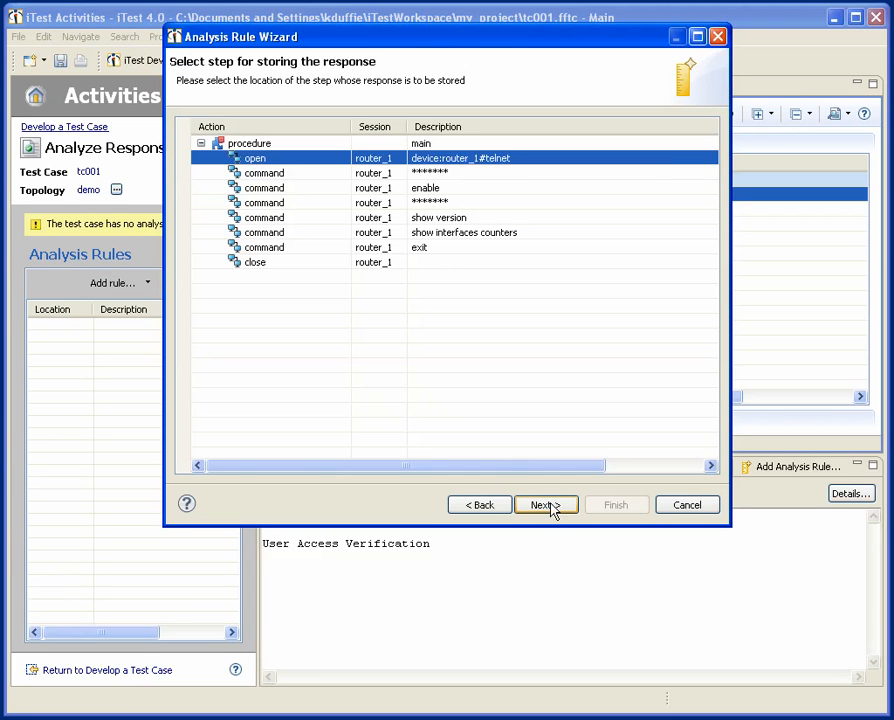
{"action": "left_click", "coordinate": [545, 504]}
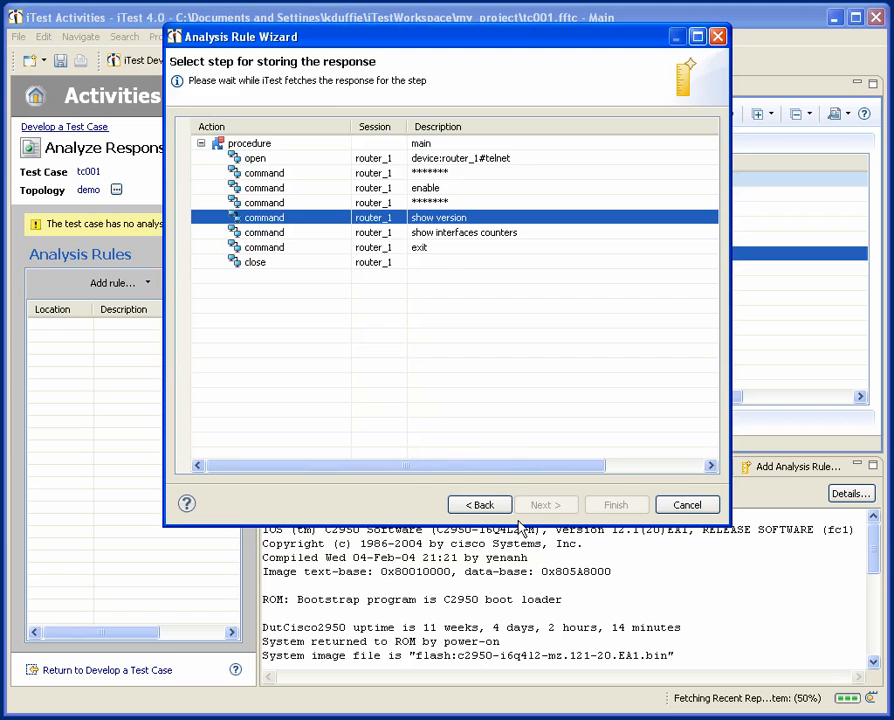
{"action": "left_click", "coordinate": [545, 504]}
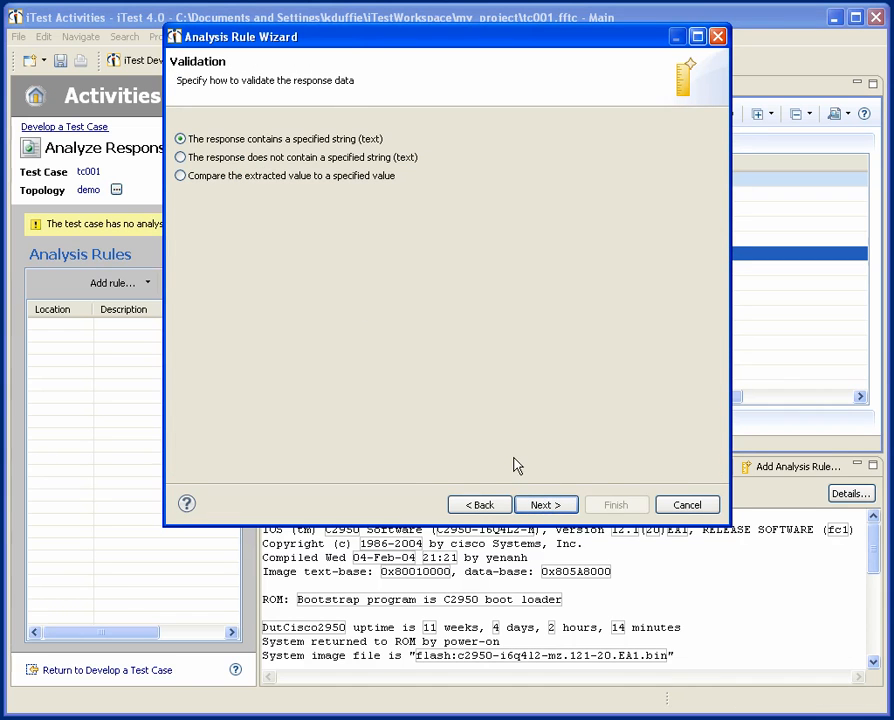
{"action": "left_click", "coordinate": [180, 175]}
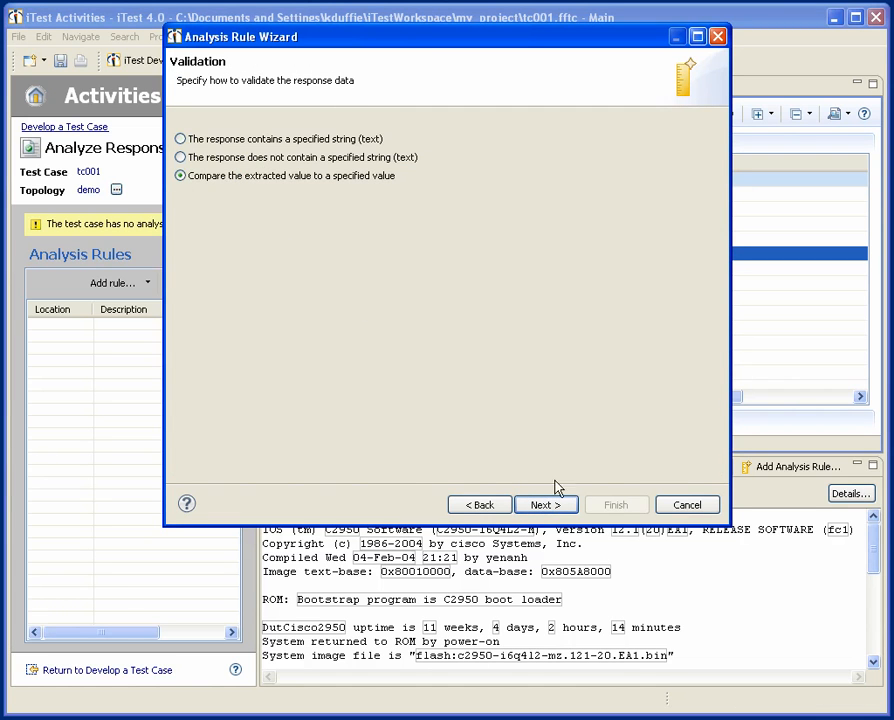
{"action": "left_click", "coordinate": [546, 504]}
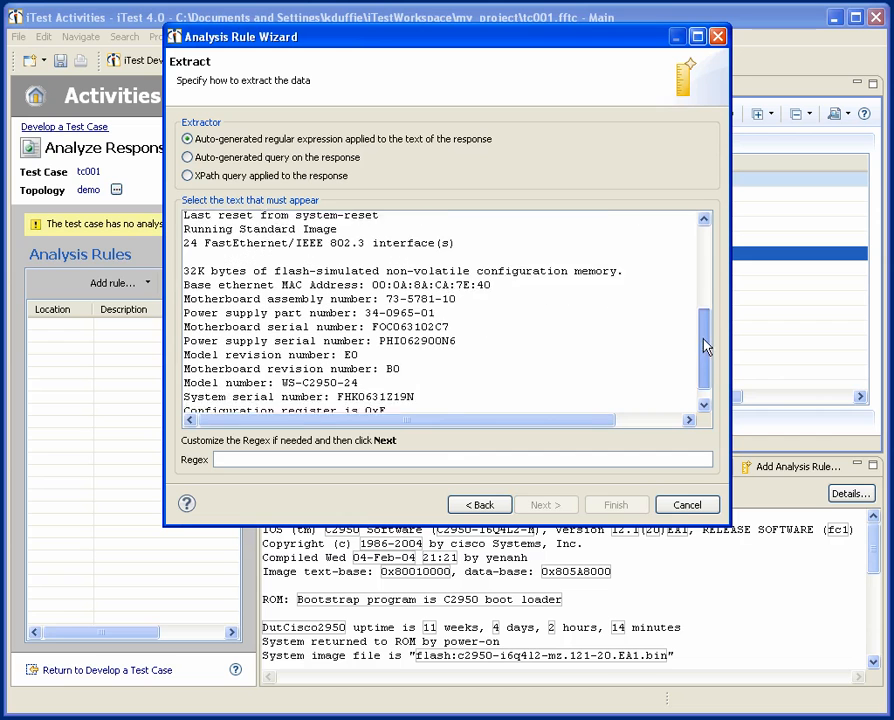
{"action": "scroll", "scroll_direction": "down", "scroll_amount": 3}
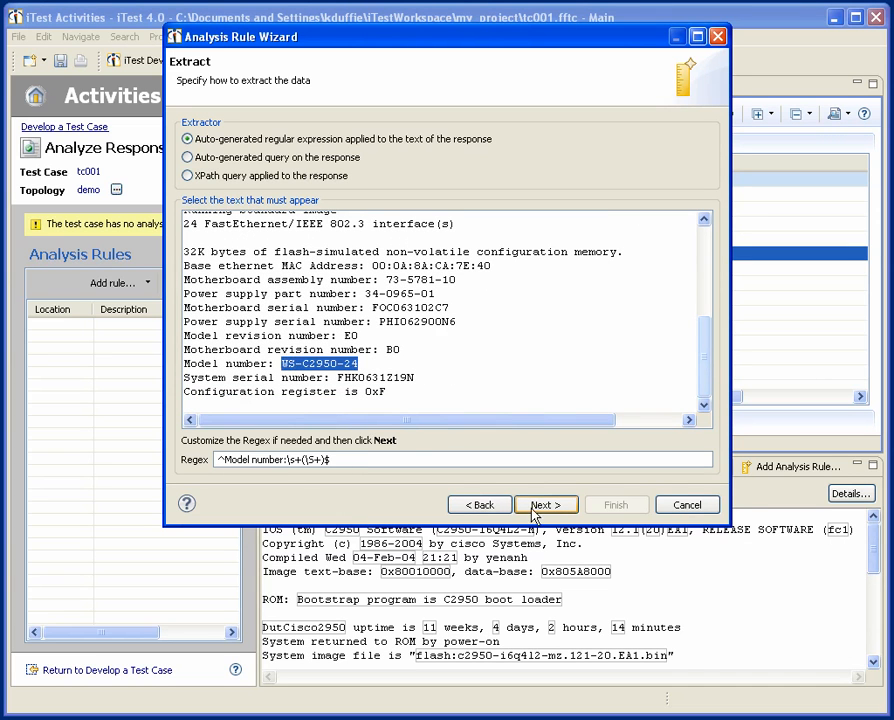
{"action": "left_click", "coordinate": [546, 504]}
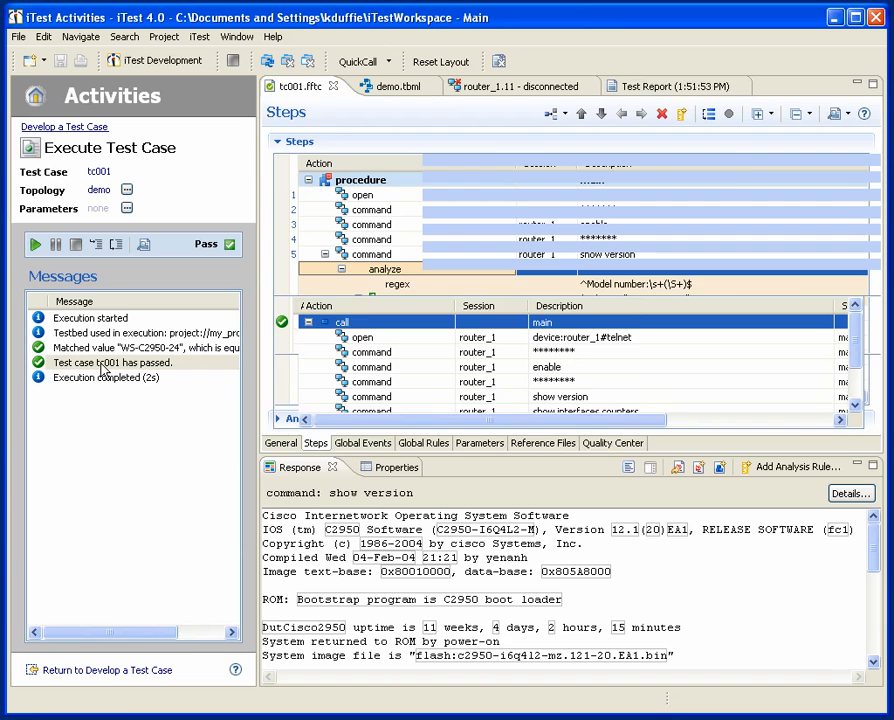
Return to the iTest home activities page after tc001 passes.
{"action": "left_click", "coordinate": [662, 85]}
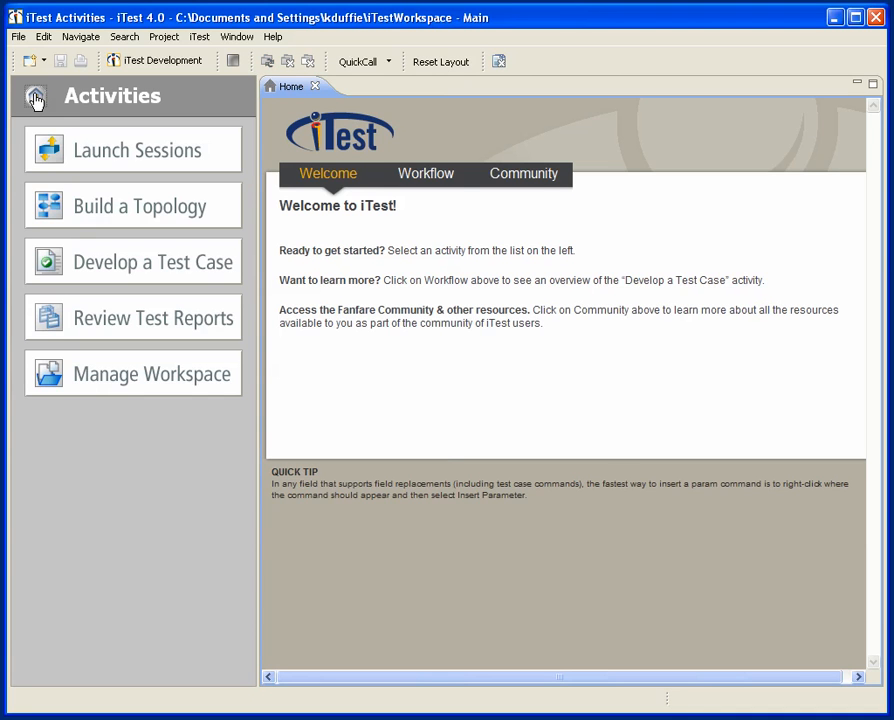
Export my_project as itar files to C:\itar.
{"action": "left_click", "coordinate": [132, 373]}
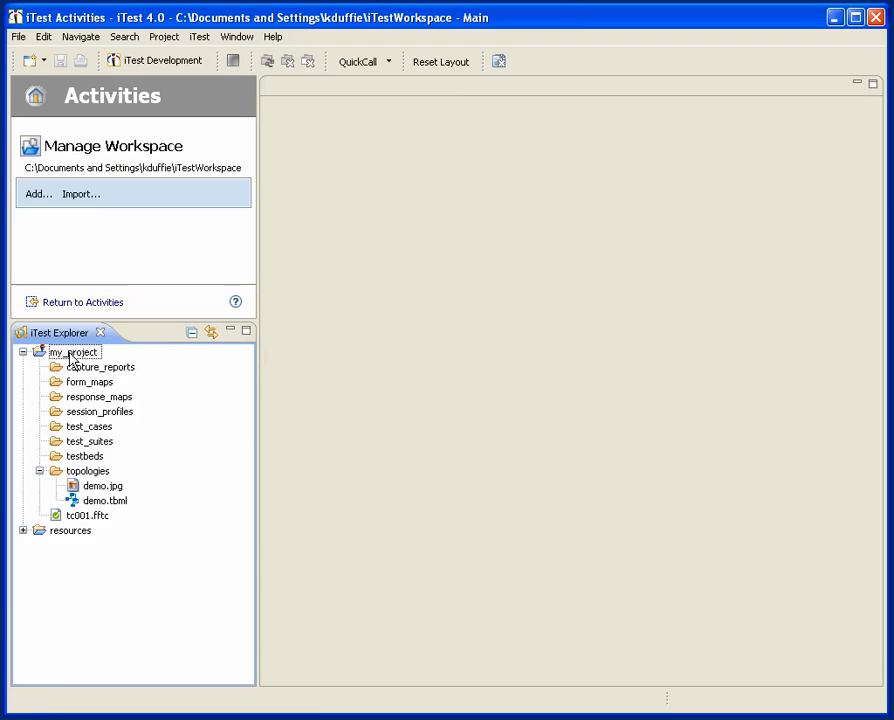
{"action": "right_click", "coordinate": [73, 351]}
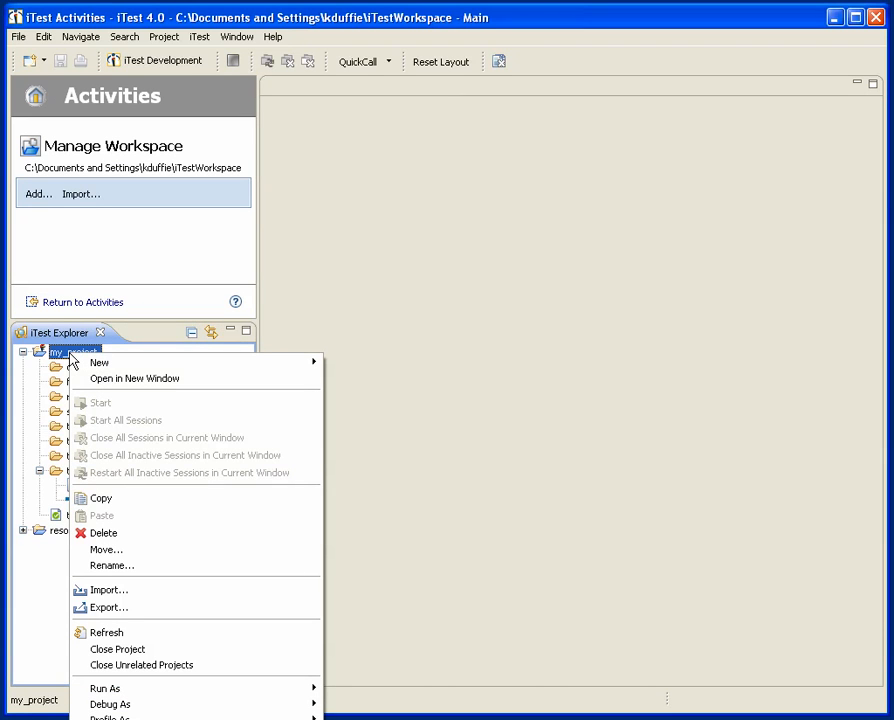
{"action": "left_click", "coordinate": [110, 607]}
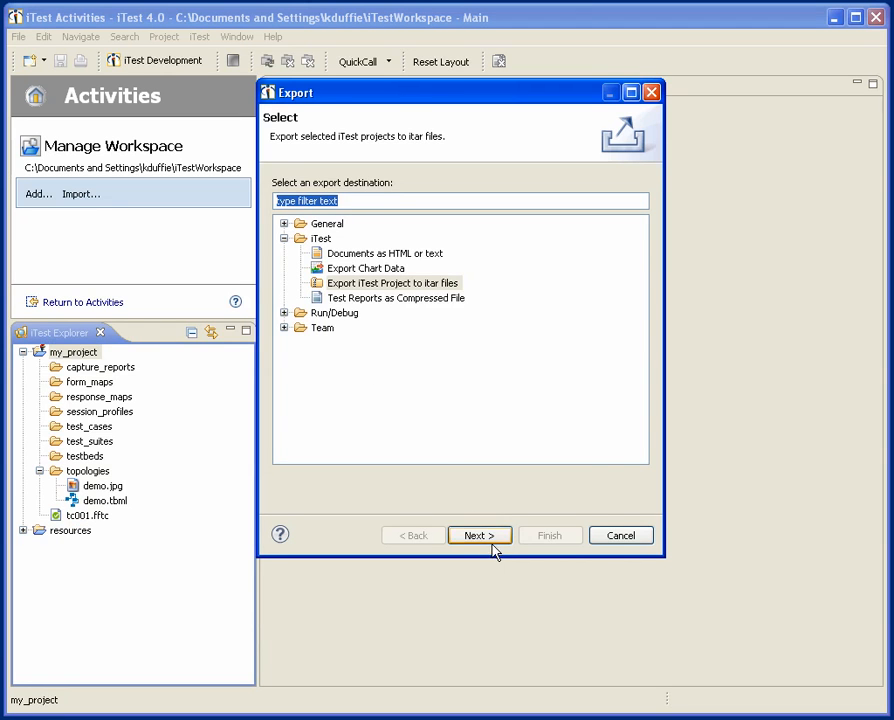
{"action": "left_click", "coordinate": [479, 535]}
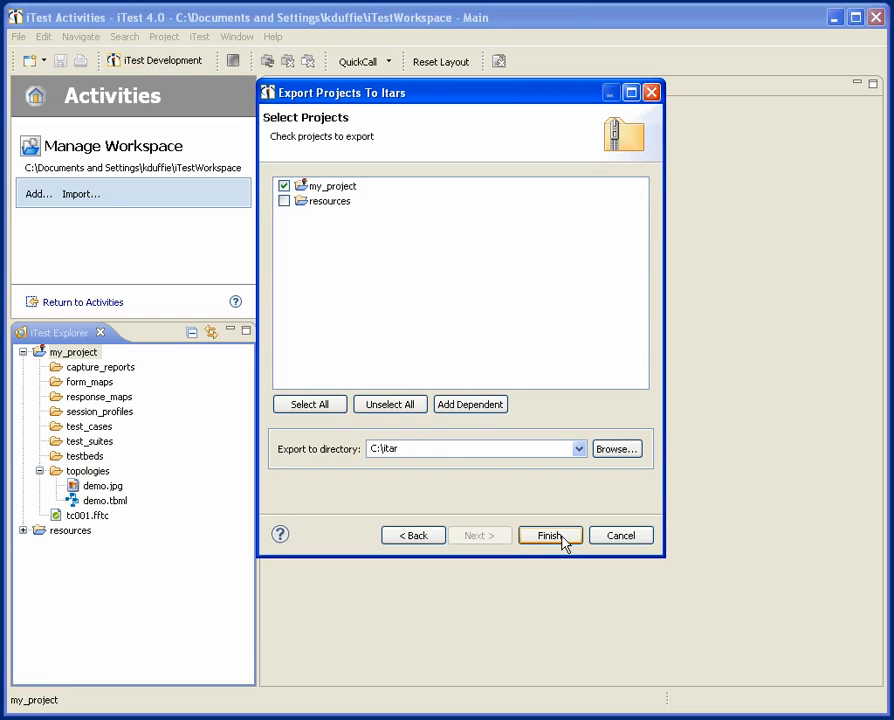
{"action": "left_click", "coordinate": [549, 535]}
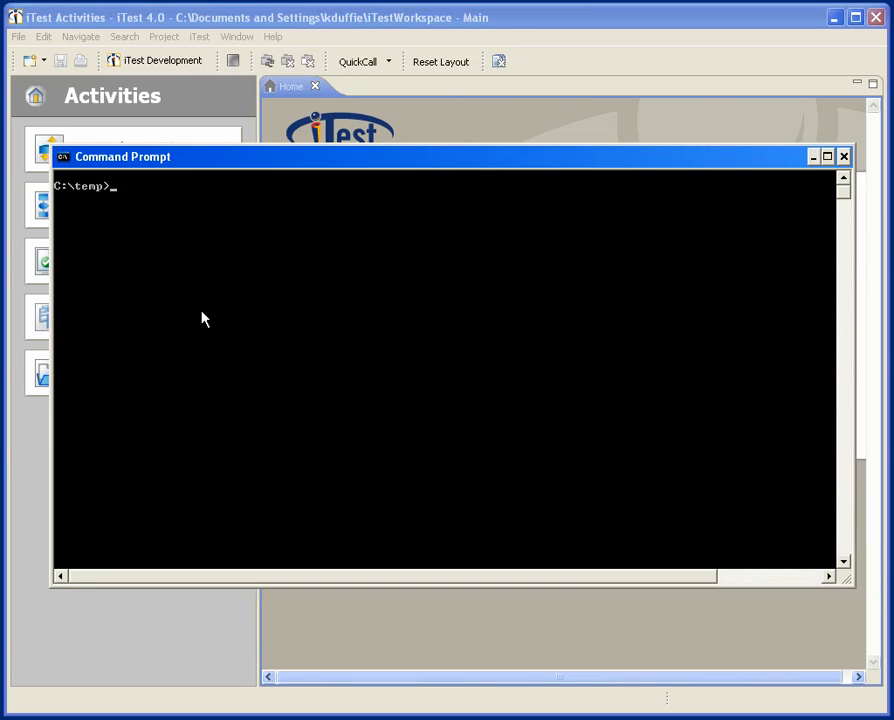
List the loaded projects with 'itestrt --projects.list'.
{"action": "type", "text": "itestrt"}
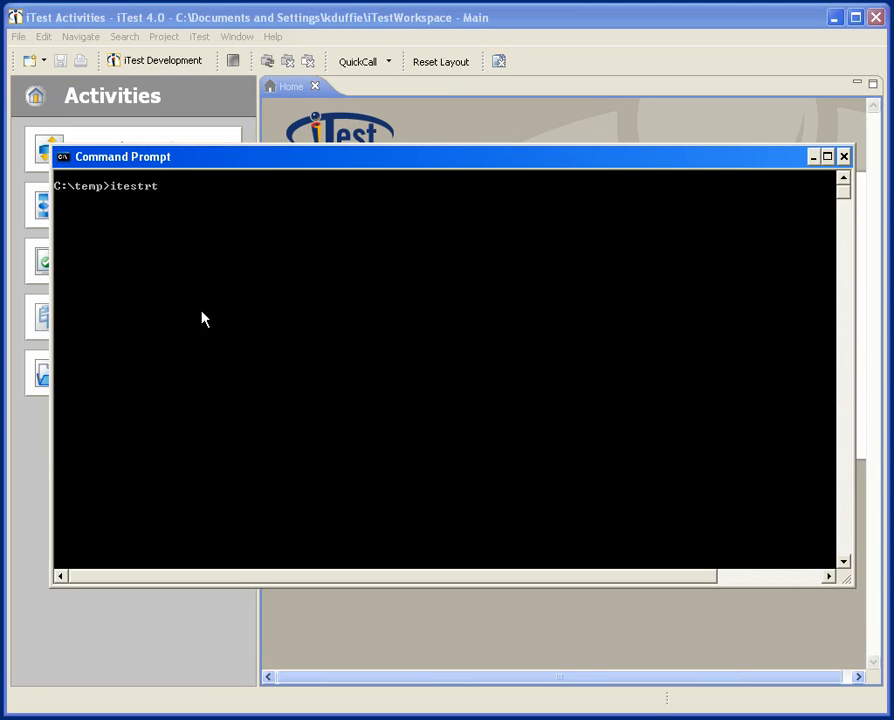
{"action": "type", "text": "--project"}
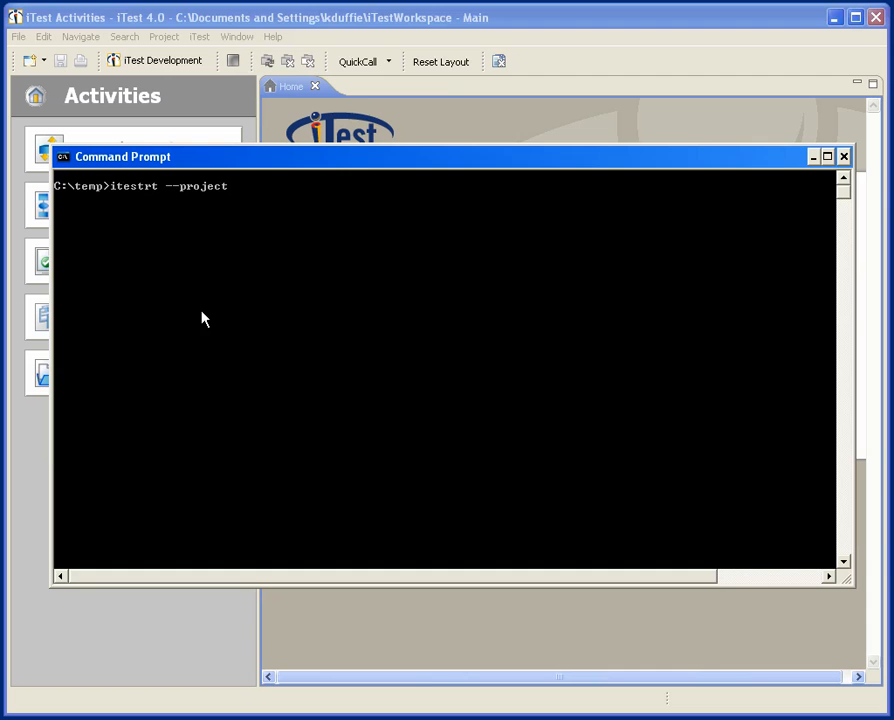
{"action": "type", "text": "s.list"}
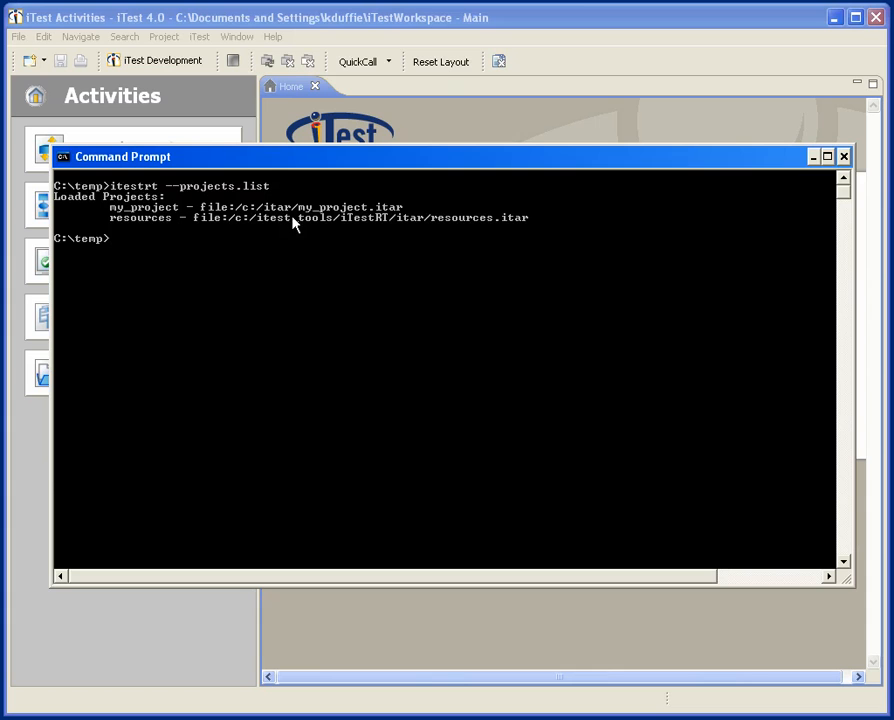
{"action": "mouse_move", "coordinate": [150, 217]}
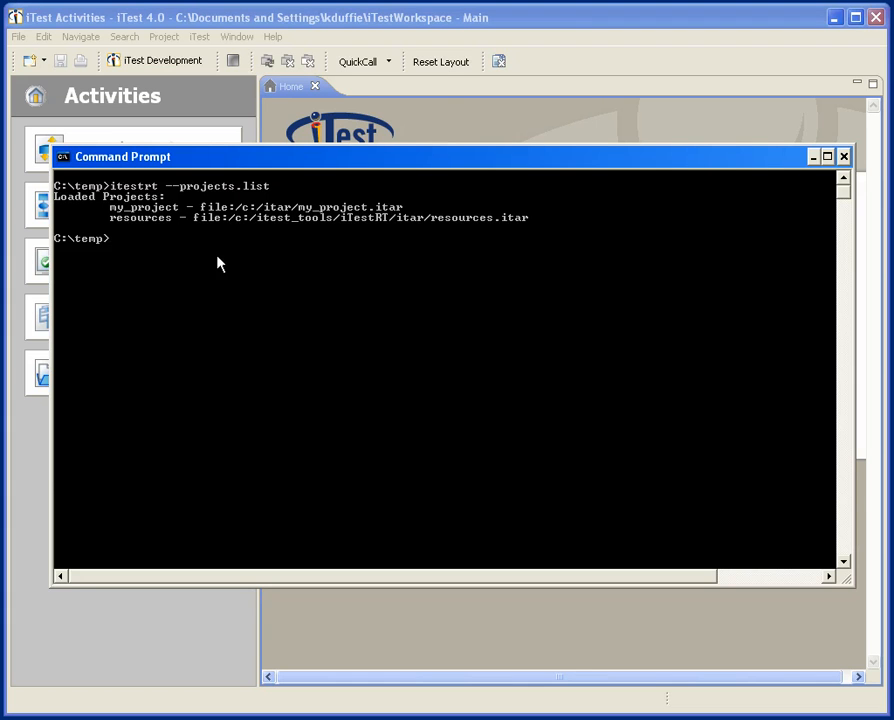
{"action": "type", "text": "itestrt --test"}
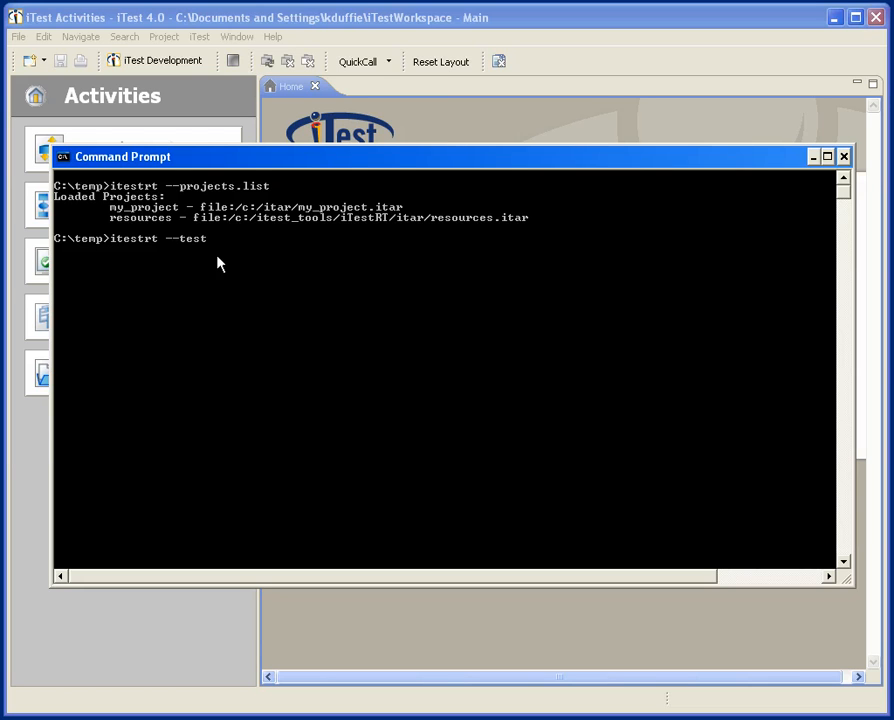
Run itestrt on project://my_project/tc001.fftc and confirm the Pass execution status.
{"action": "type", "text": "project://"}
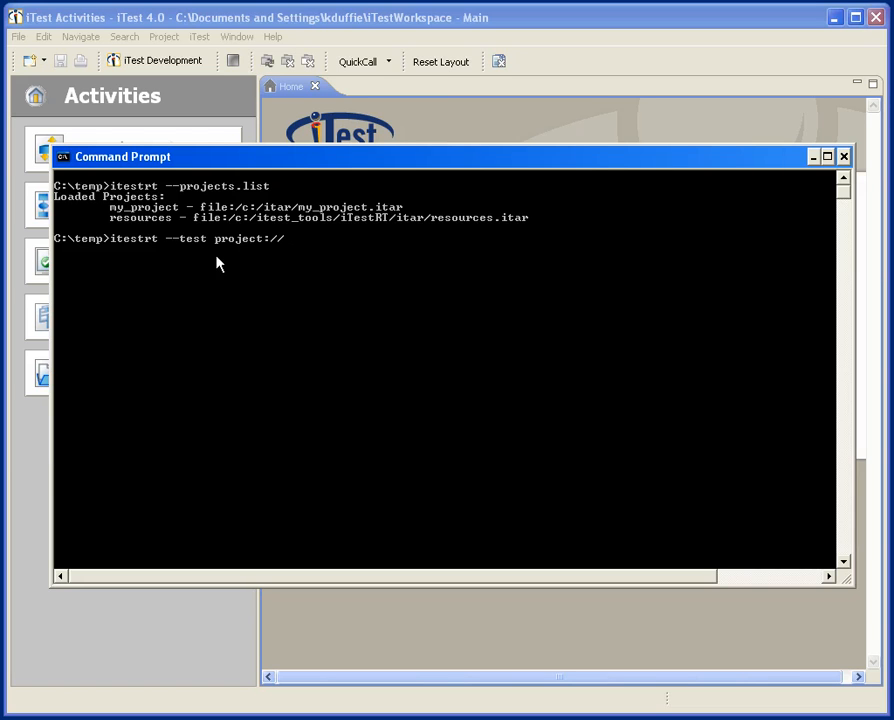
{"action": "type", "text": "my_project"}
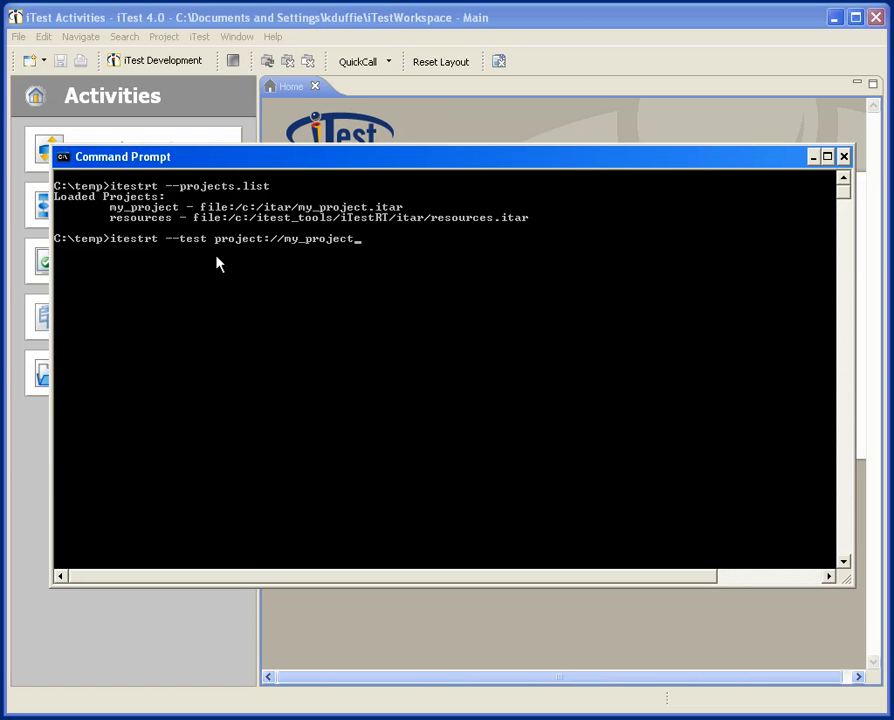
{"action": "type", "text": "/"}
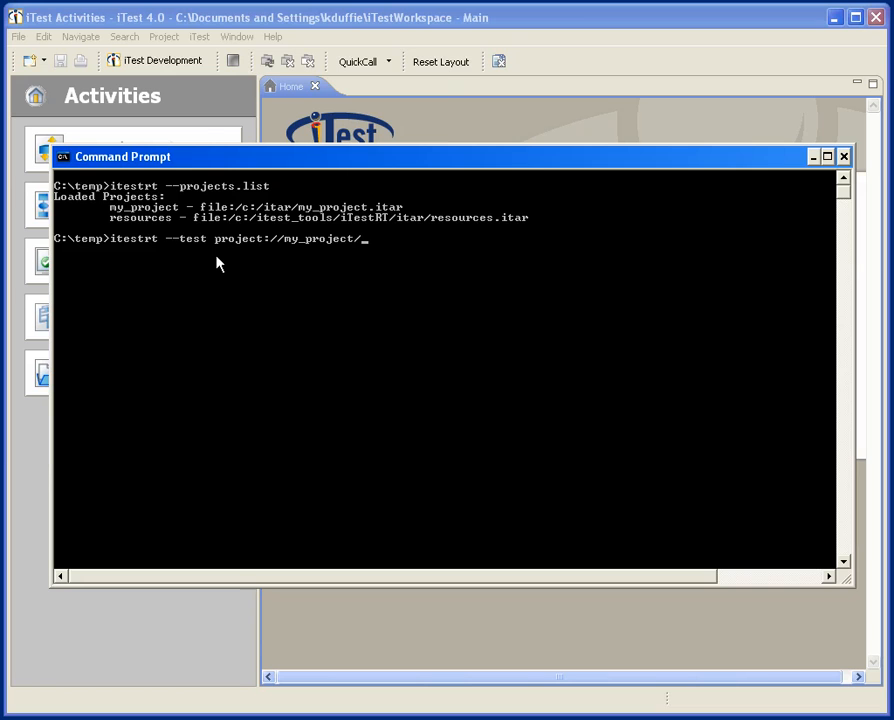
{"action": "type", "text": "tc001.fftc"}
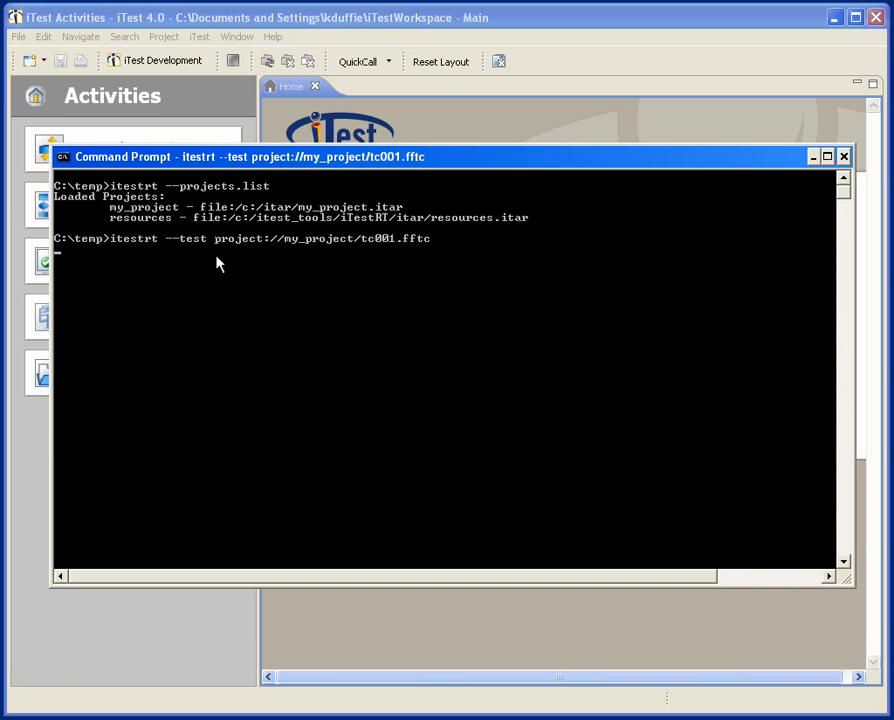
{"action": "key", "text": "Return"}
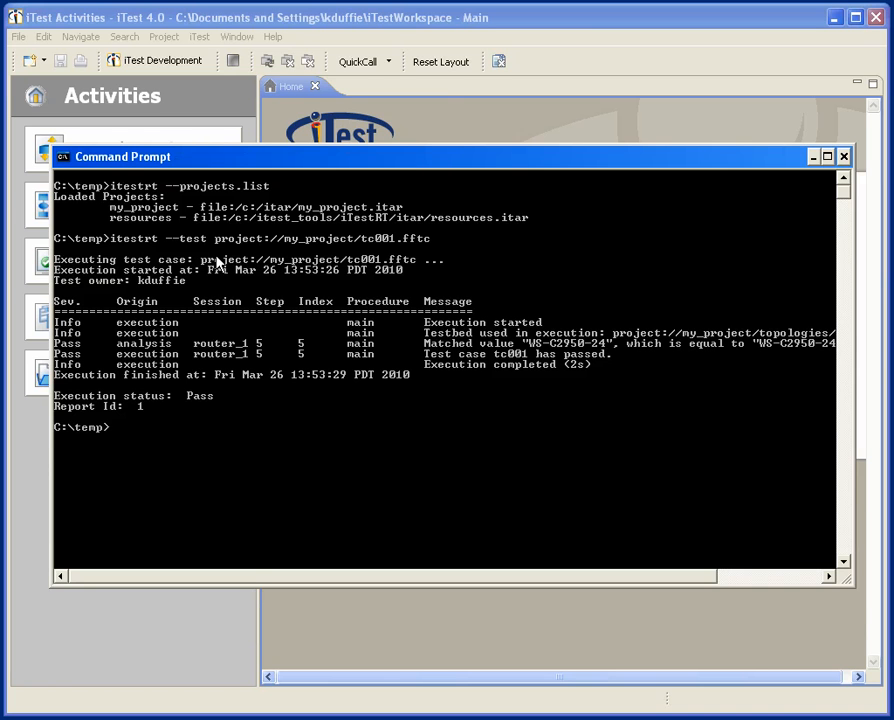
{"action": "mouse_move", "coordinate": [240, 323]}
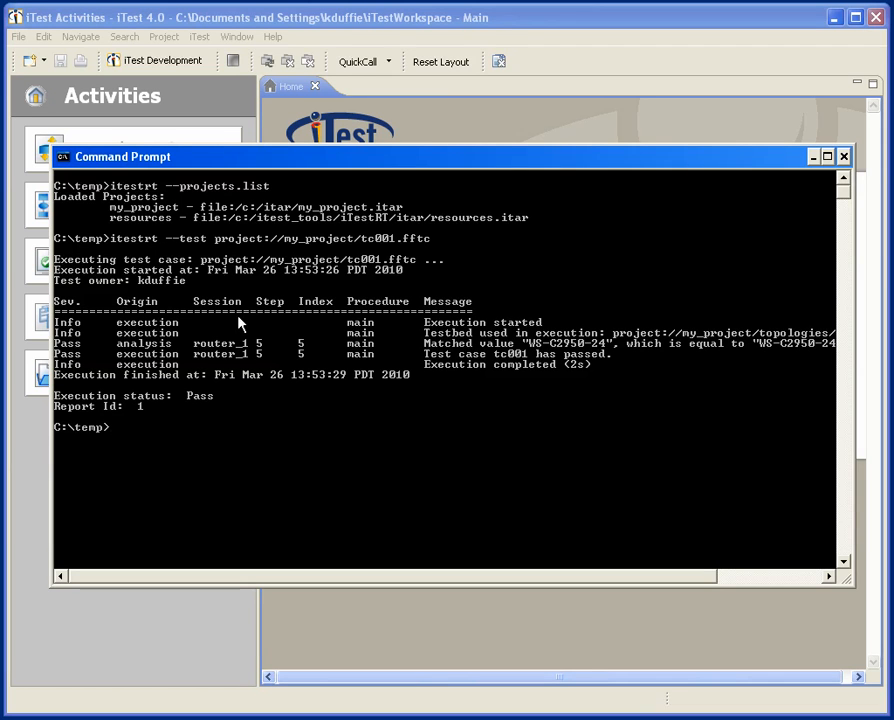
{"action": "mouse_move", "coordinate": [490, 353]}
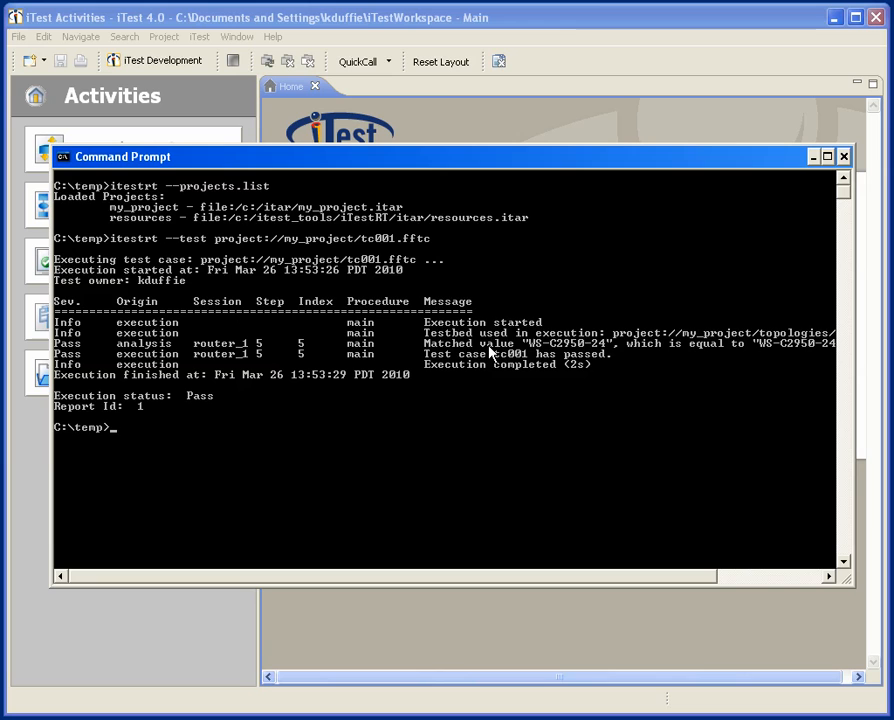
{"action": "mouse_move", "coordinate": [186, 438]}
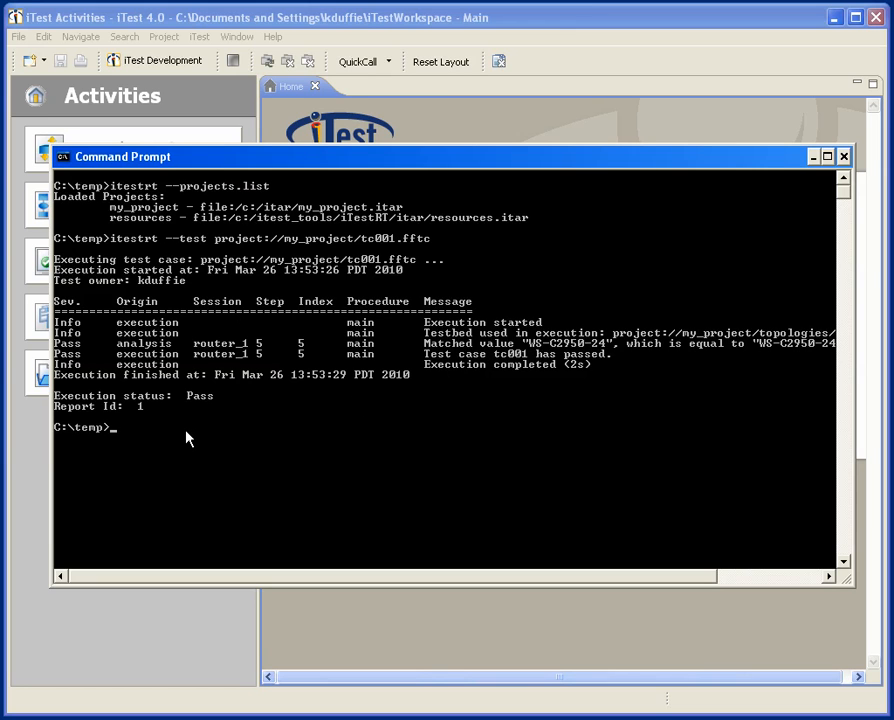
{"action": "mouse_move", "coordinate": [749, 188]}
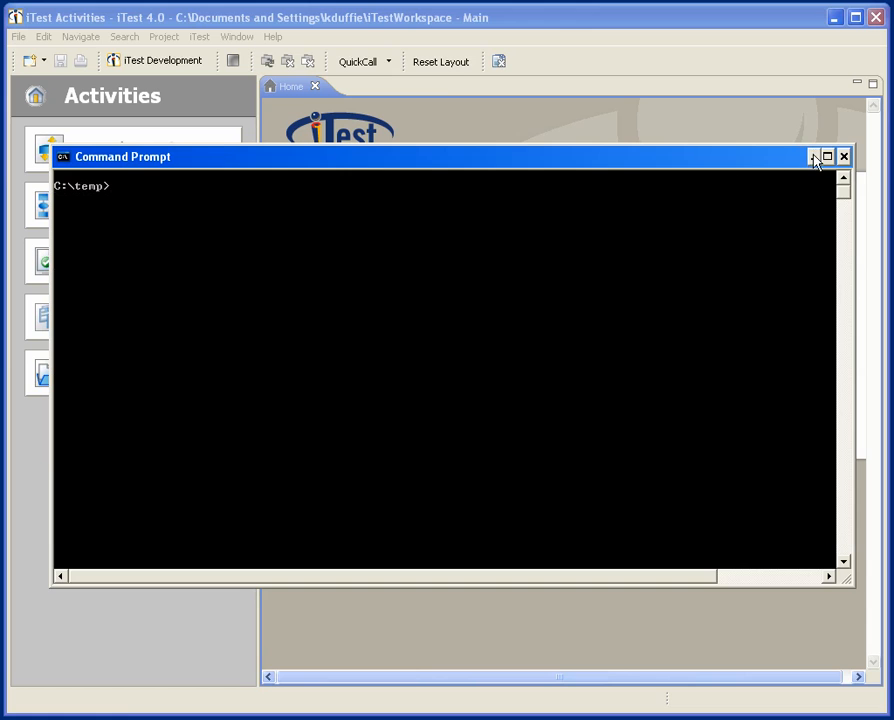
Minimize the Command Prompt and open the Welcome tab on the iTest Home page.
{"action": "left_click", "coordinate": [843, 156]}
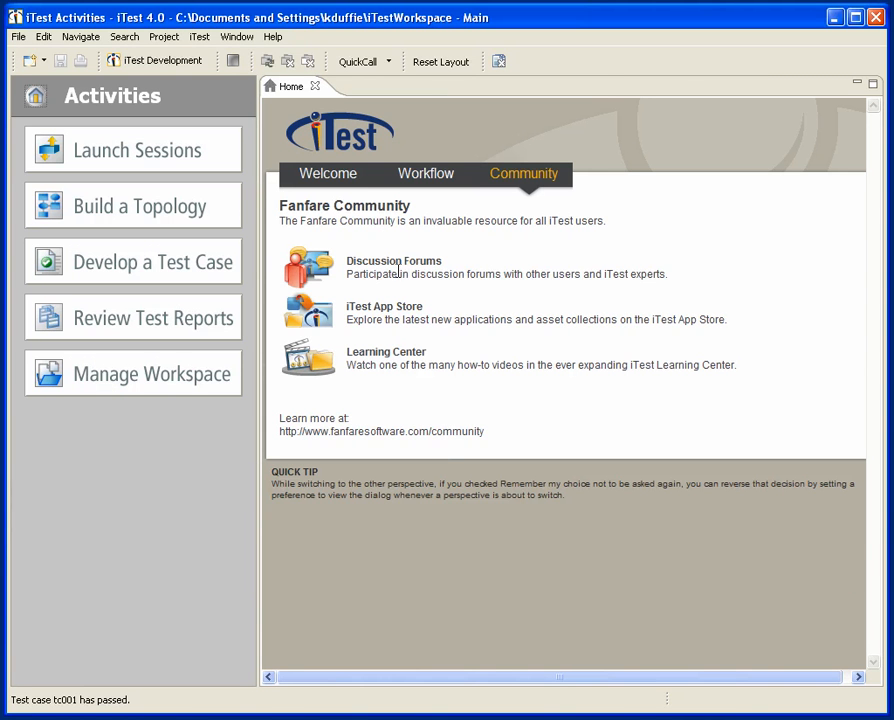
{"action": "mouse_move", "coordinate": [302, 265]}
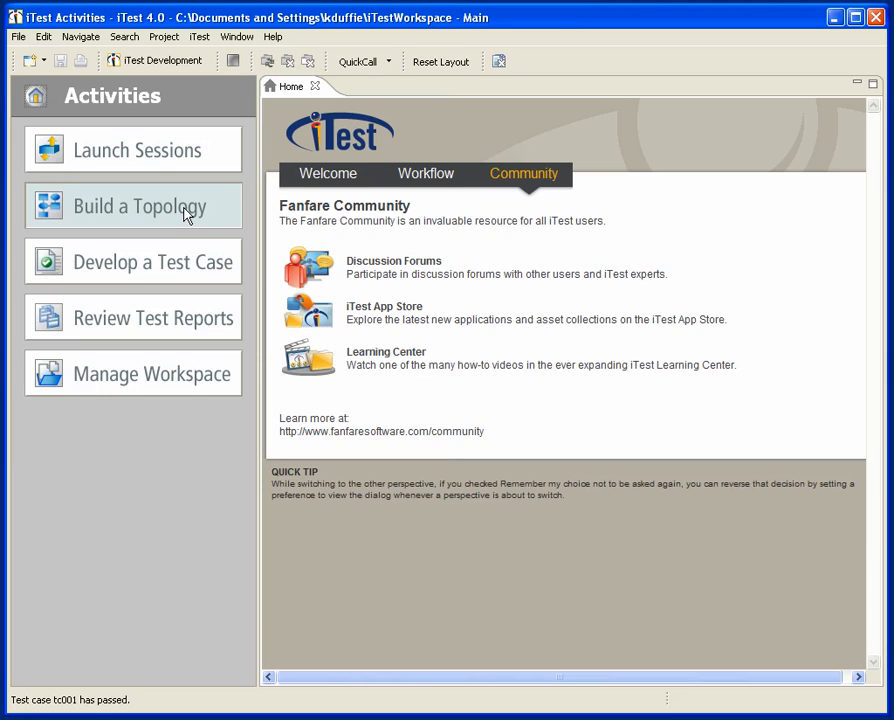
{"action": "mouse_move", "coordinate": [183, 262]}
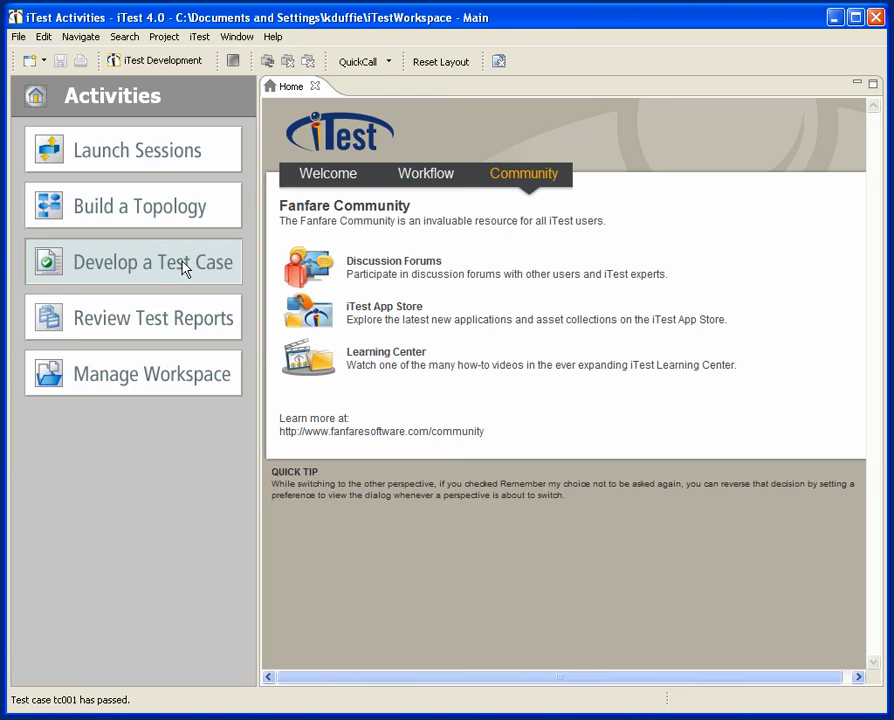
{"action": "mouse_move", "coordinate": [164, 382]}
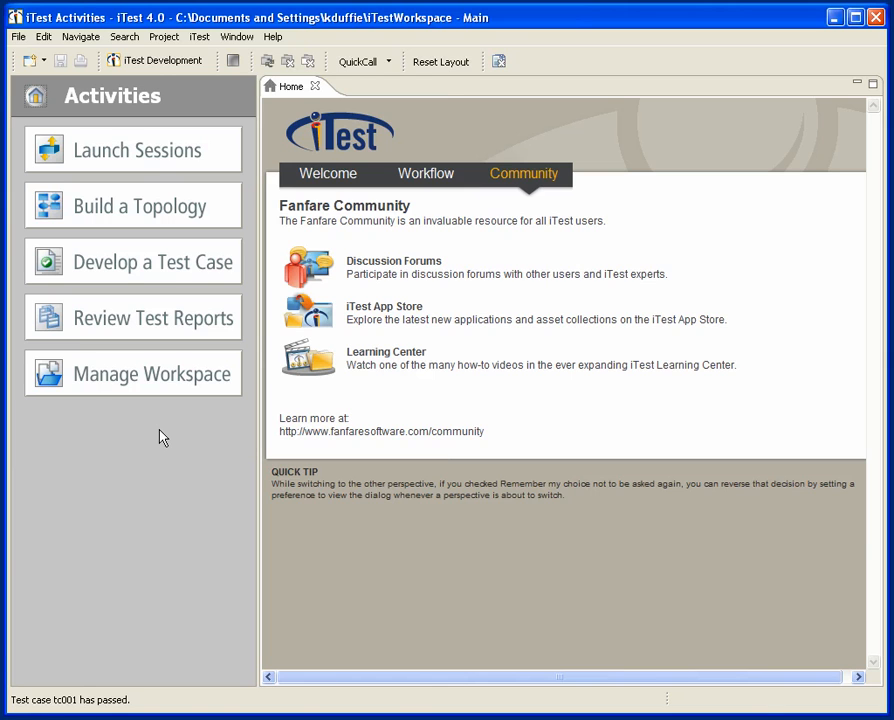
{"action": "left_click", "coordinate": [328, 173]}
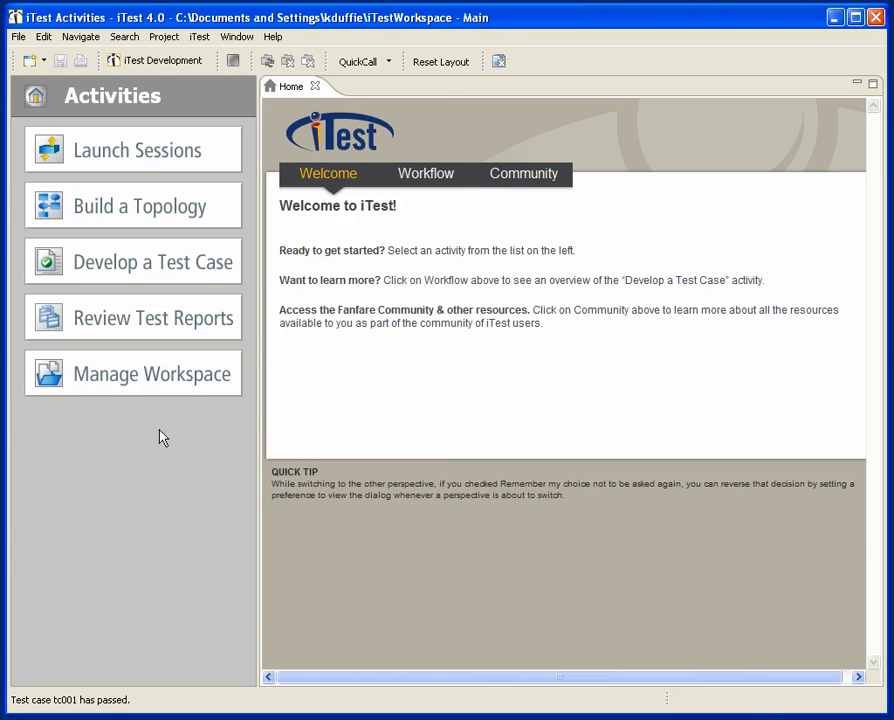